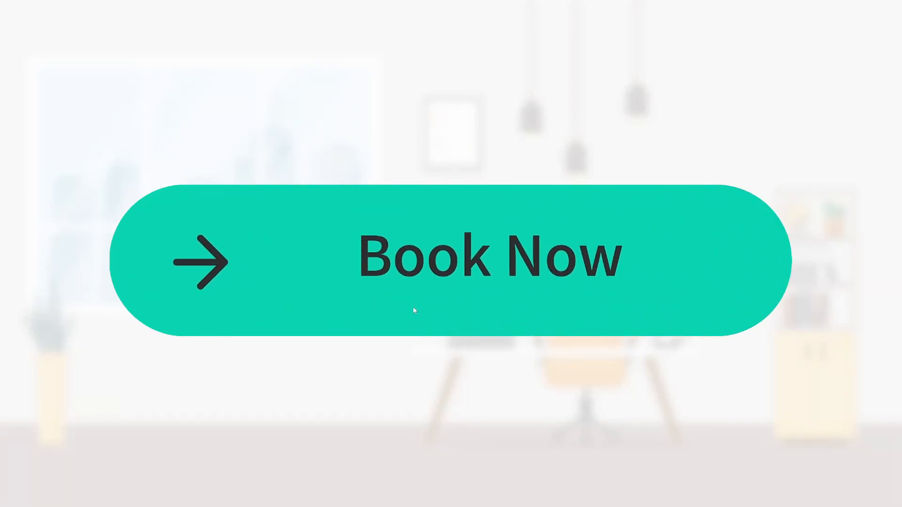
- Open the Essential Web Apps draft and land on its empty Page 1 canvas
{"action": "left_click", "coordinate": [450, 259]}
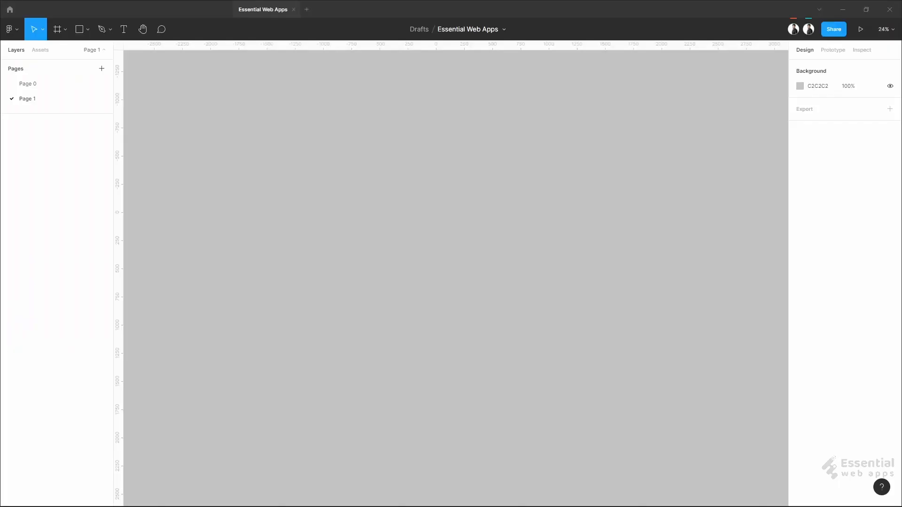
{"action": "mouse_move", "coordinate": [431, 212]}
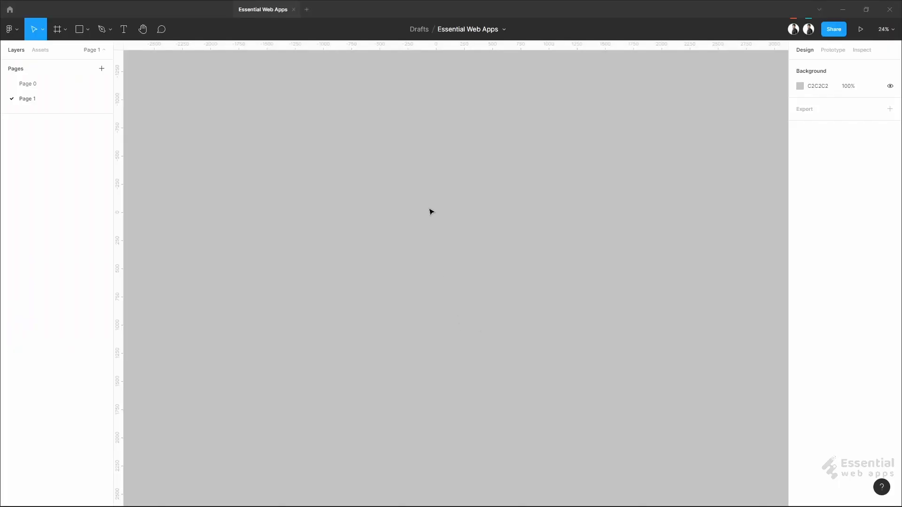
- Draw a white frame, size it 1200 × 500 and rename it Frame / 1
{"action": "left_click", "coordinate": [57, 29]}
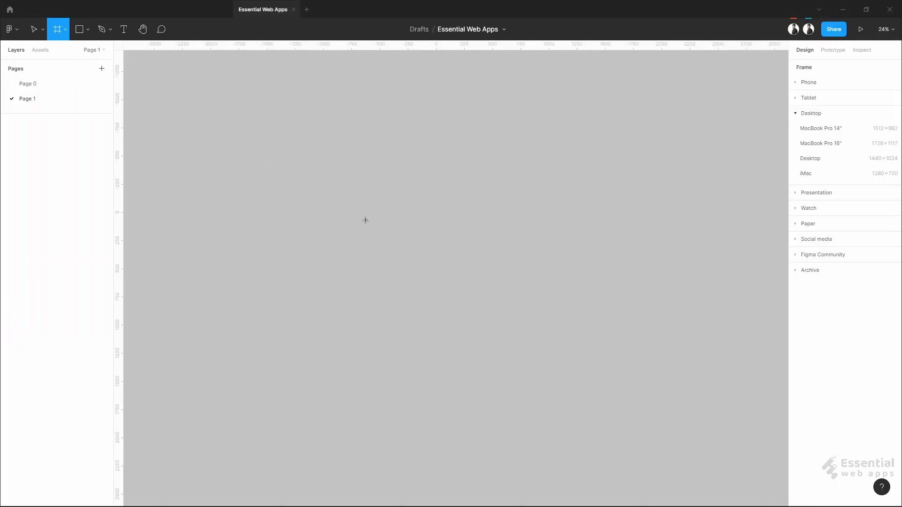
{"action": "mouse_move", "coordinate": [339, 208]}
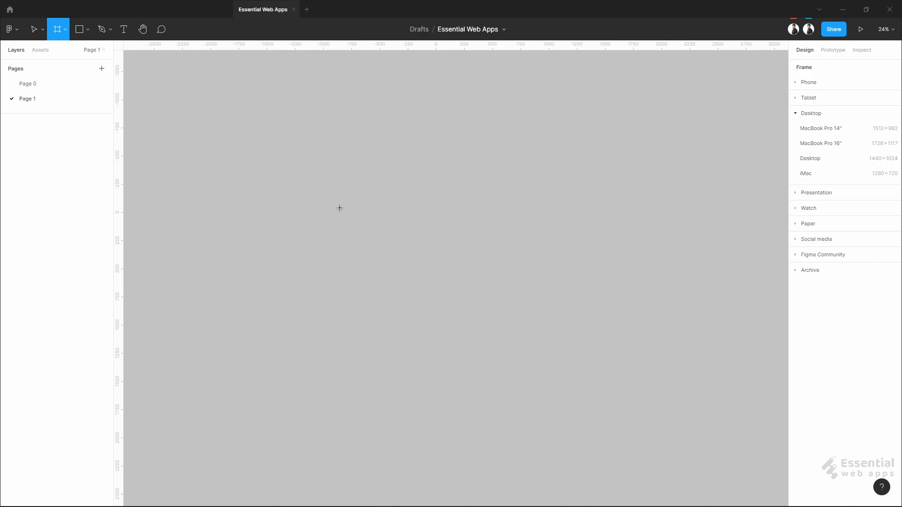
{"action": "left_click_drag", "start_coordinate": [339, 208], "coordinate": [596, 289]}
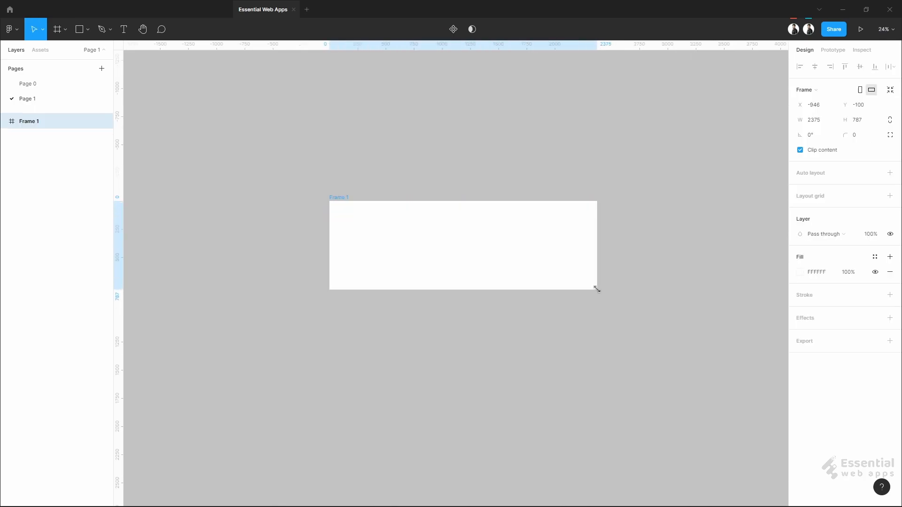
{"action": "left_click", "coordinate": [811, 119]}
{"action": "type", "text": "1200"}
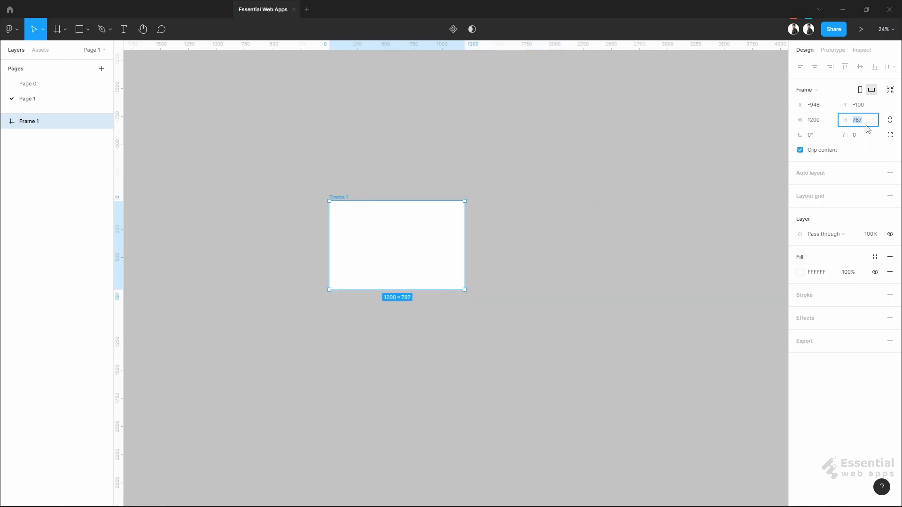
{"action": "left_click", "coordinate": [862, 29]}
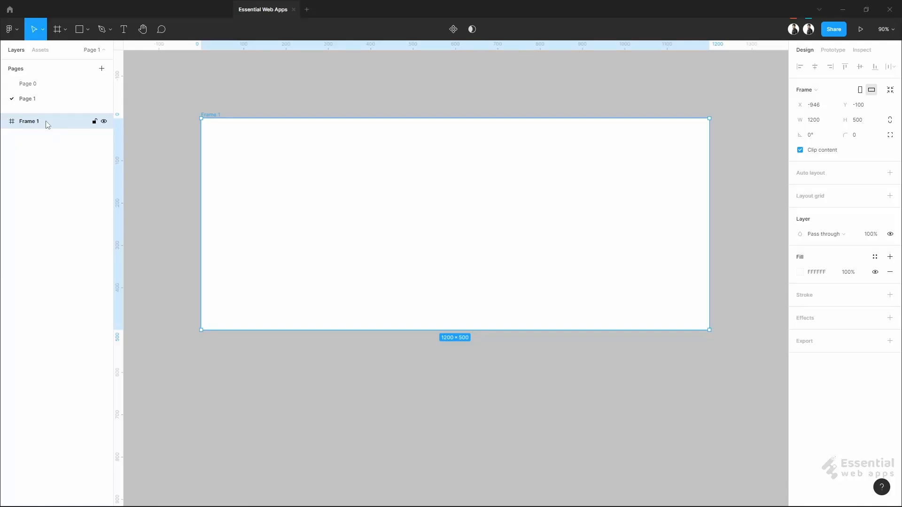
{"action": "double_click", "coordinate": [29, 121]}
{"action": "type", "text": "/ "}
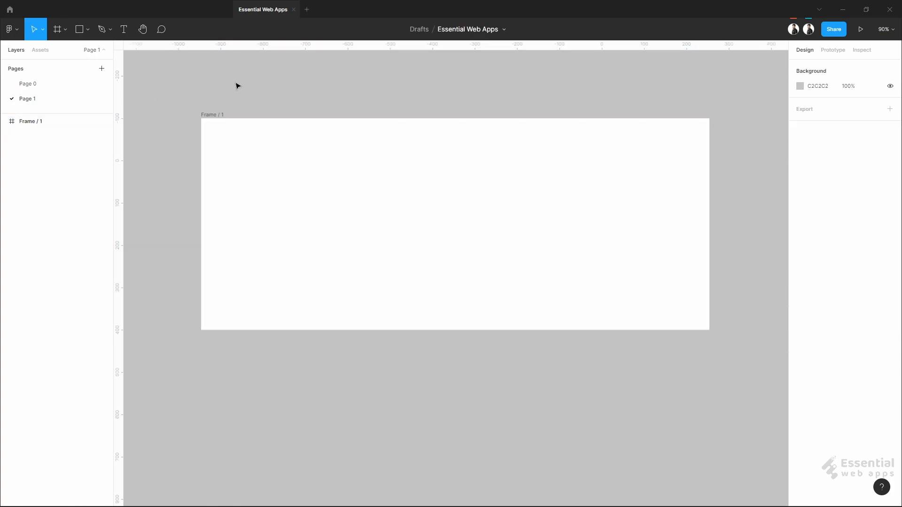
{"action": "left_click", "coordinate": [30, 121]}
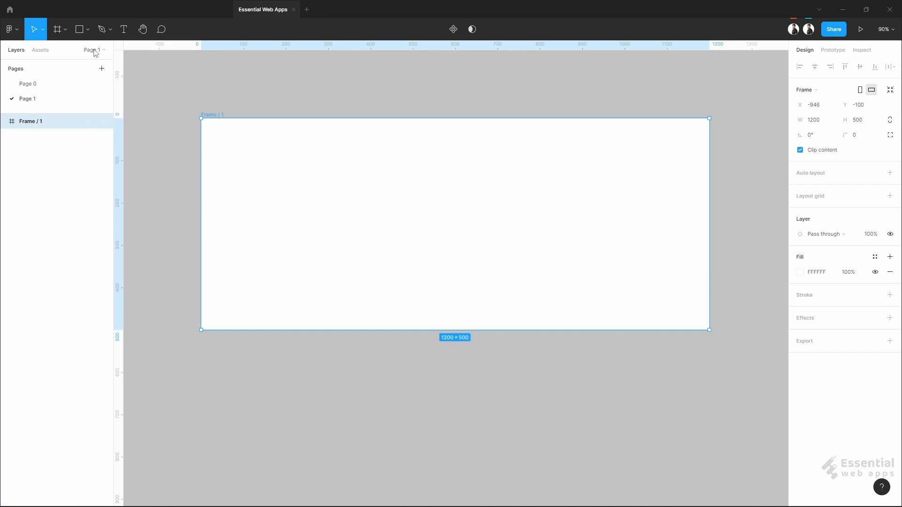
- Draw thin rounded bars inside the frame, tilting and pasting copies at ±45° to form an arrow
{"action": "left_click", "coordinate": [79, 29]}
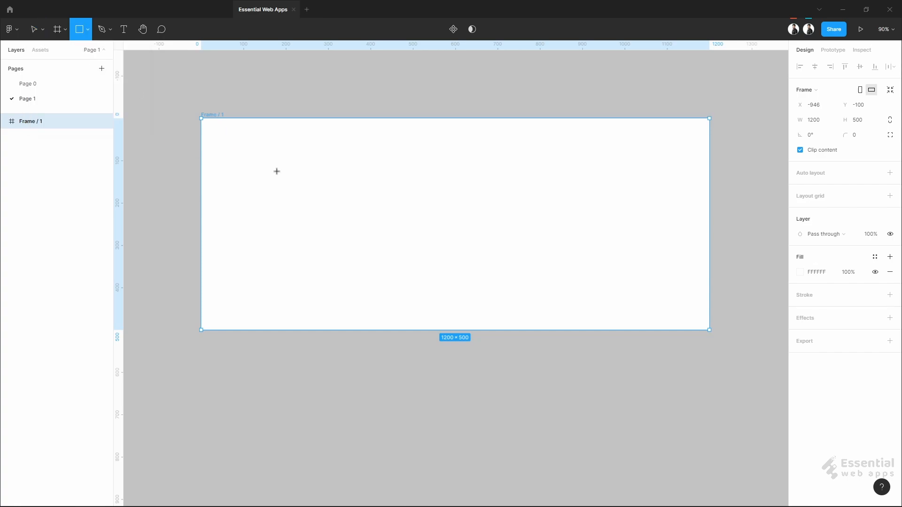
{"action": "left_click_drag", "start_coordinate": [281, 171], "coordinate": [288, 265]}
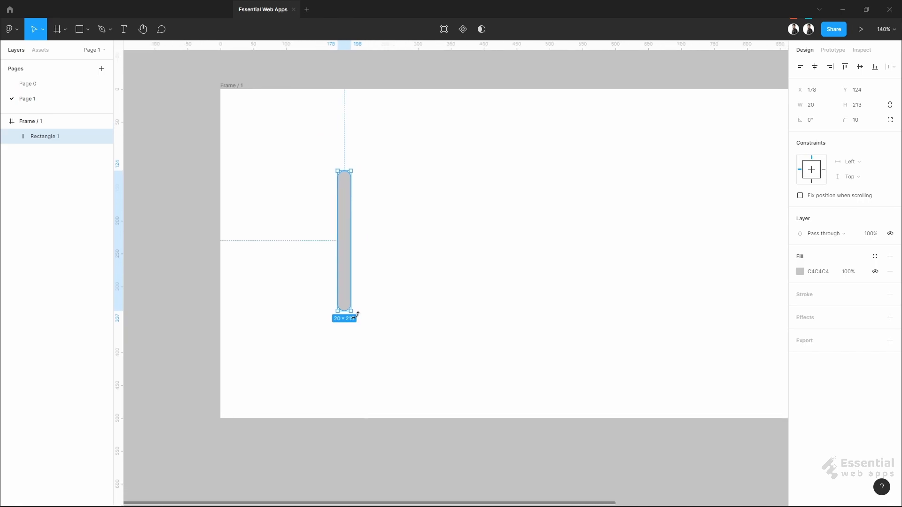
{"action": "left_click_drag", "start_coordinate": [348, 170], "coordinate": [408, 271]}
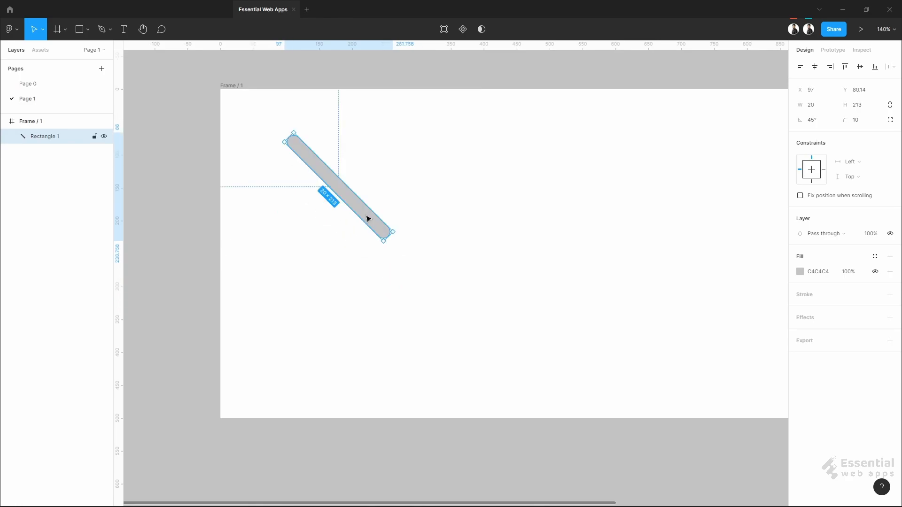
{"action": "key", "text": "ctrl+v"}
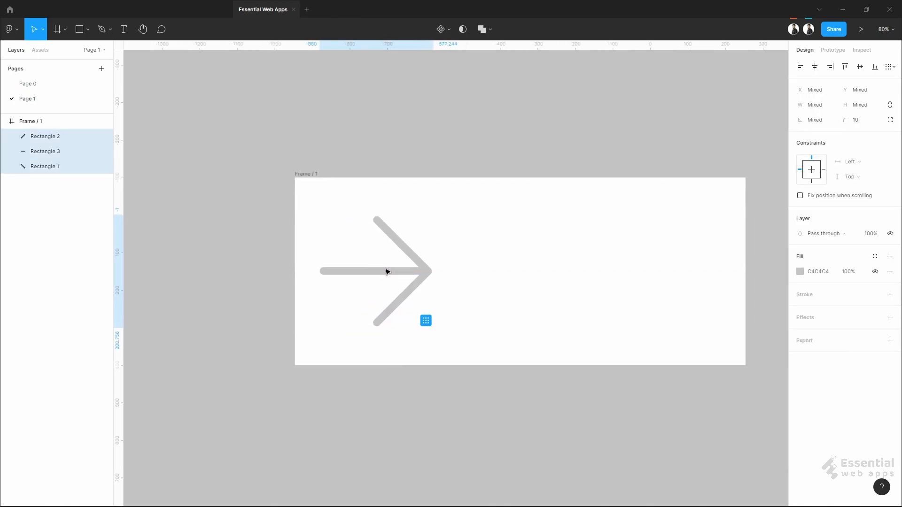
- Group the three bars into one arrow and rename the group icon
{"action": "left_click", "coordinate": [350, 206]}
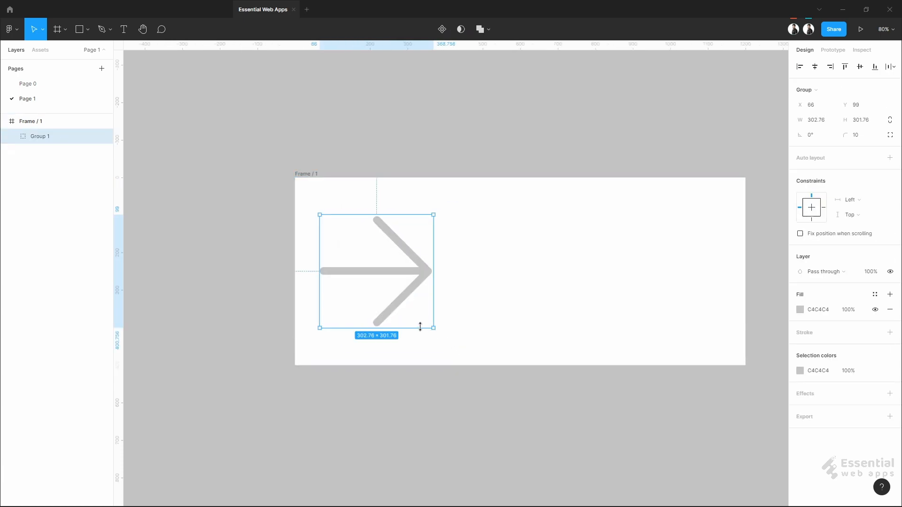
{"action": "double_click", "coordinate": [40, 137]}
{"action": "type", "text": "icon"}
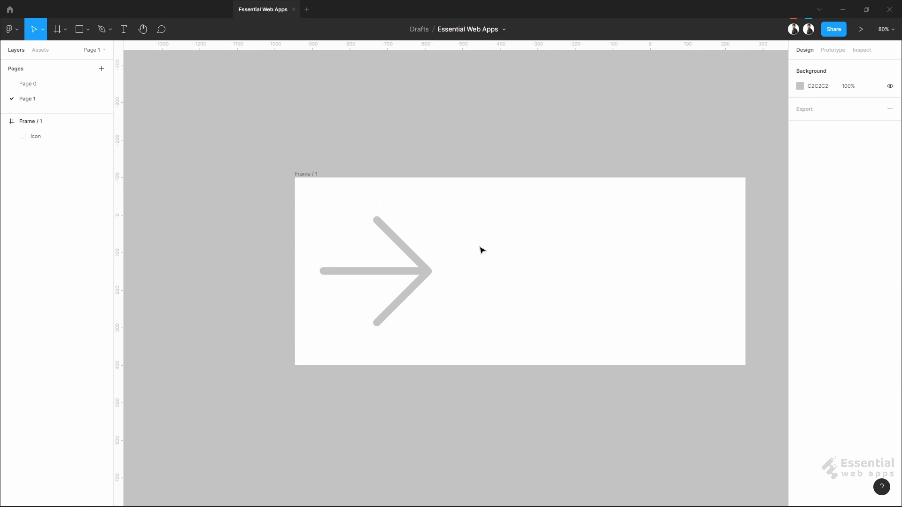
- Give Frame / 1 a 250 corner radius and 350 height so it becomes a pill
{"action": "left_click", "coordinate": [379, 270]}
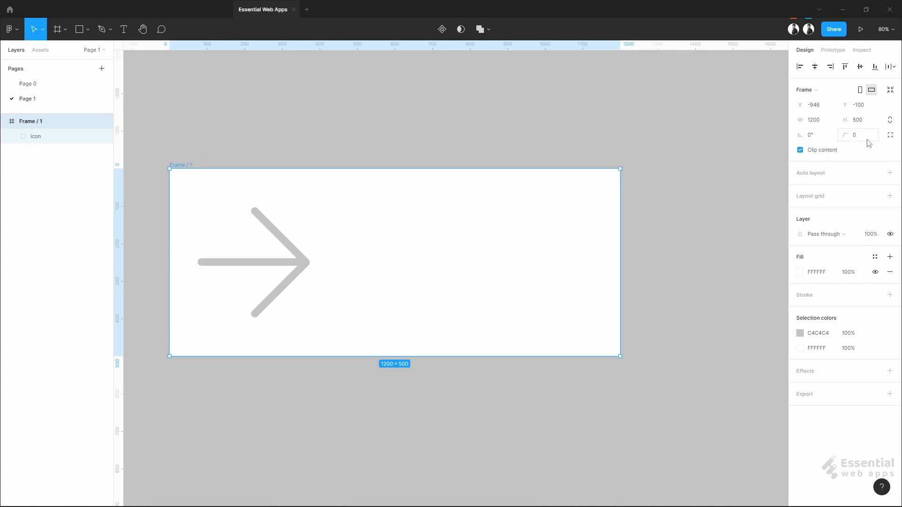
{"action": "type", "text": "250"}
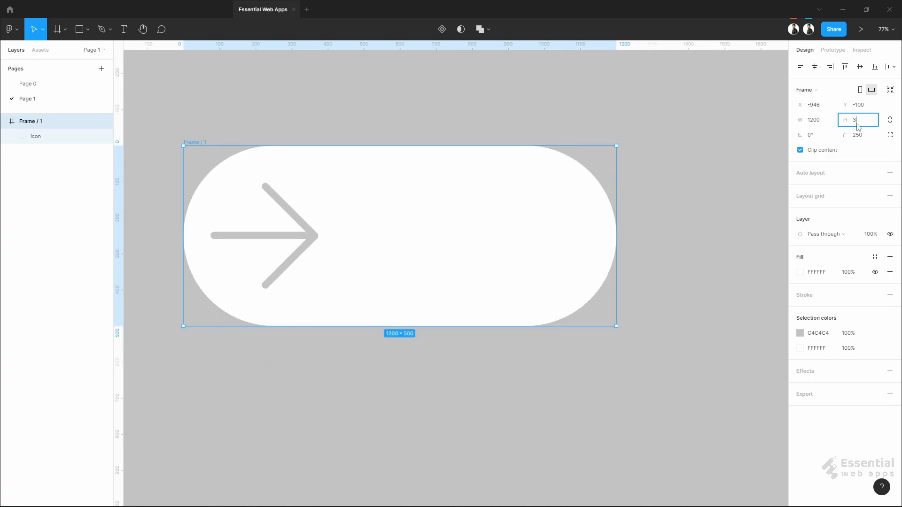
{"action": "type", "text": "350"}
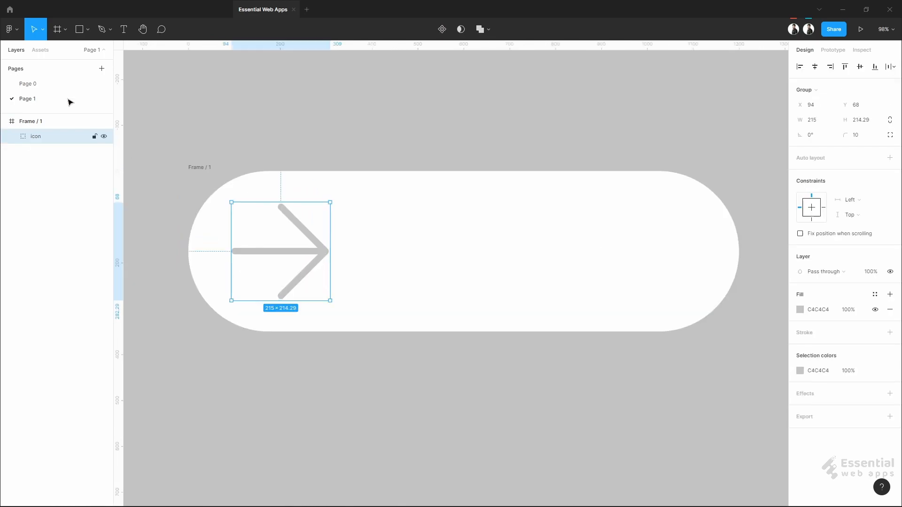
- Draw a 350 × 350 square spanning the button height and round it to a circle with radius 225
{"action": "left_click", "coordinate": [89, 29]}
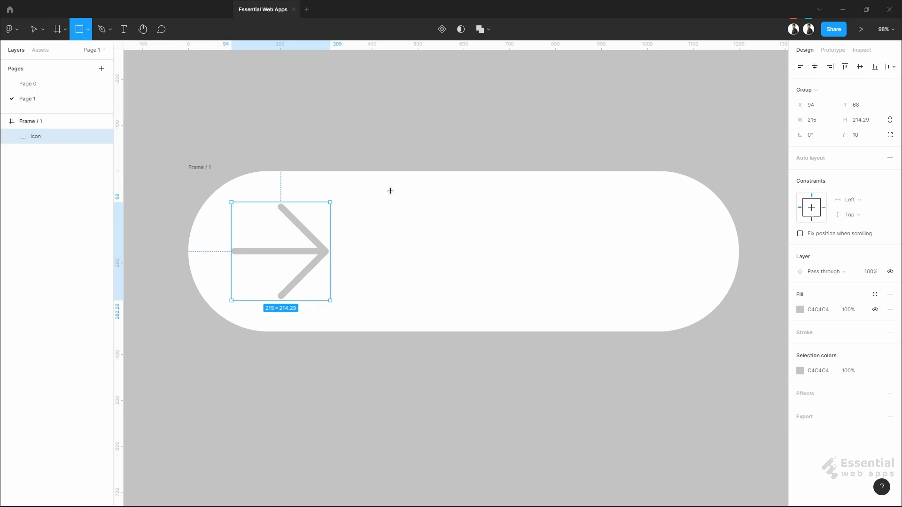
{"action": "left_click_drag", "start_coordinate": [390, 191], "coordinate": [528, 330]}
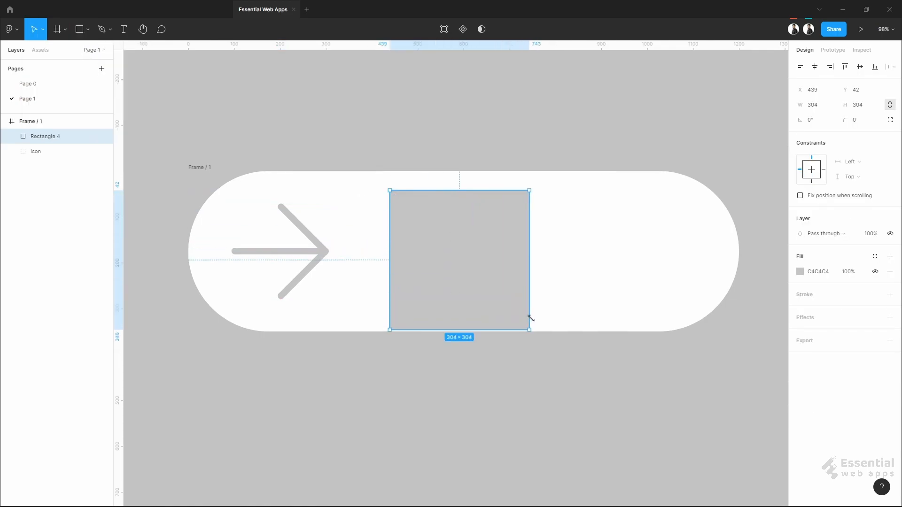
{"action": "left_click_drag", "start_coordinate": [529, 328], "coordinate": [531, 330]}
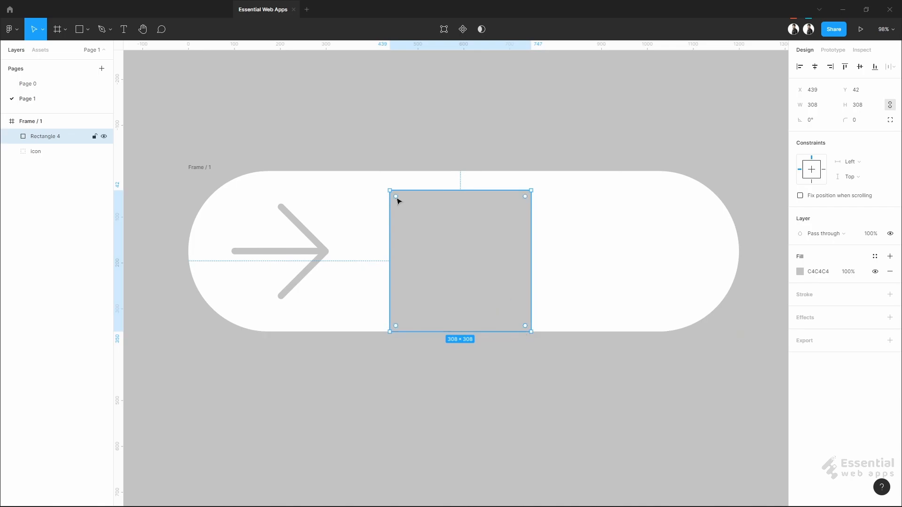
{"action": "left_click_drag", "start_coordinate": [396, 190], "coordinate": [374, 175]}
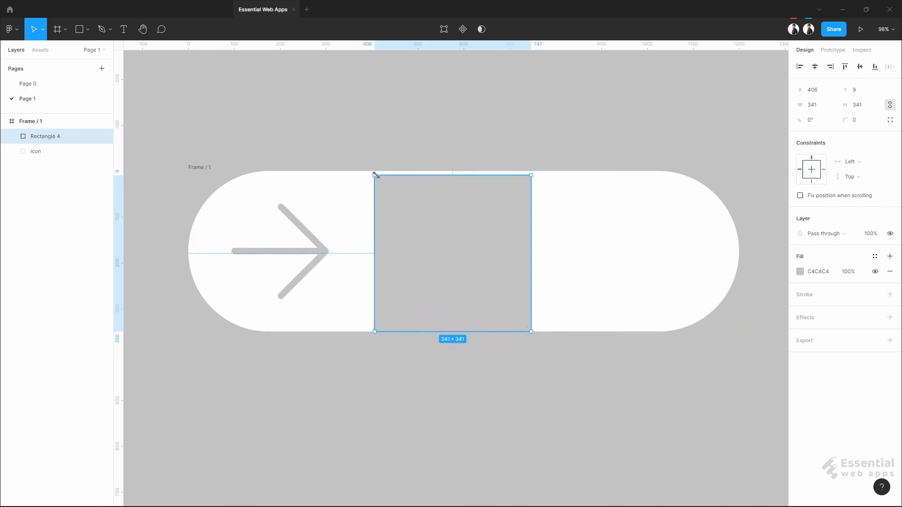
{"action": "left_click_drag", "start_coordinate": [375, 176], "coordinate": [371, 171]}
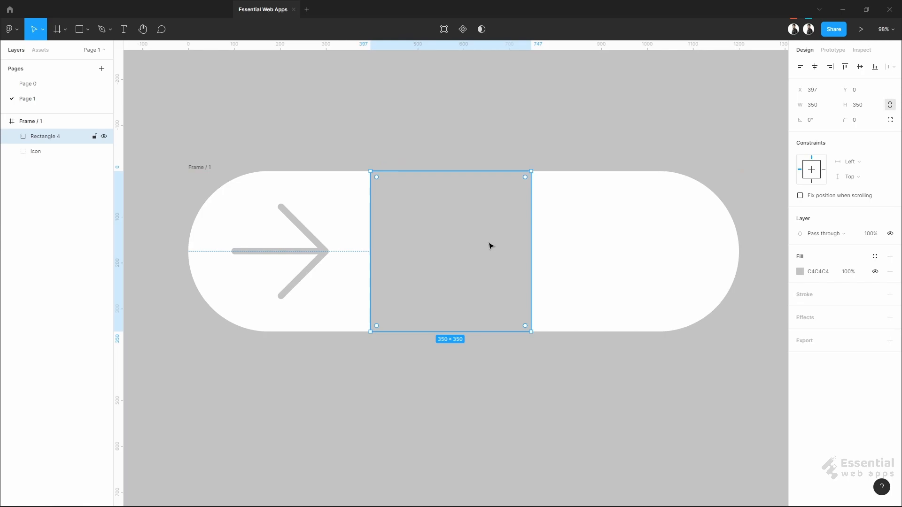
{"action": "left_click", "coordinate": [857, 120]}
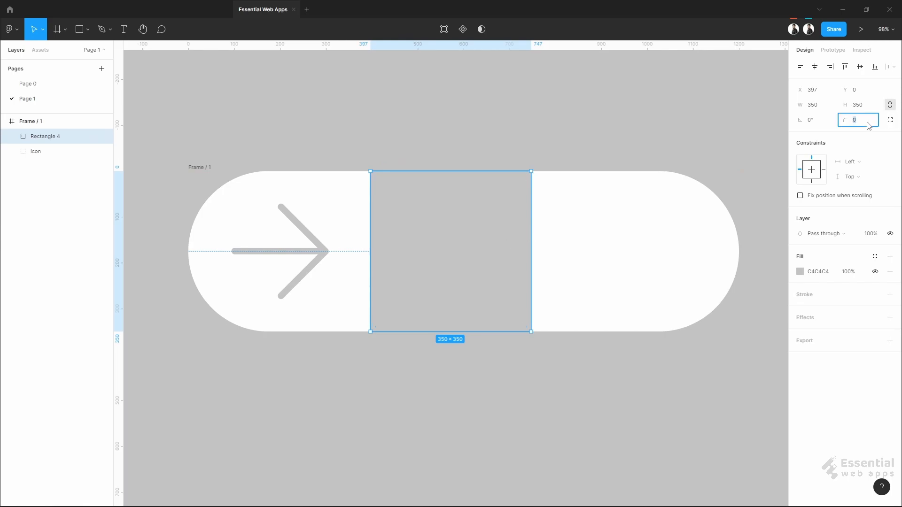
{"action": "type", "text": "225"}
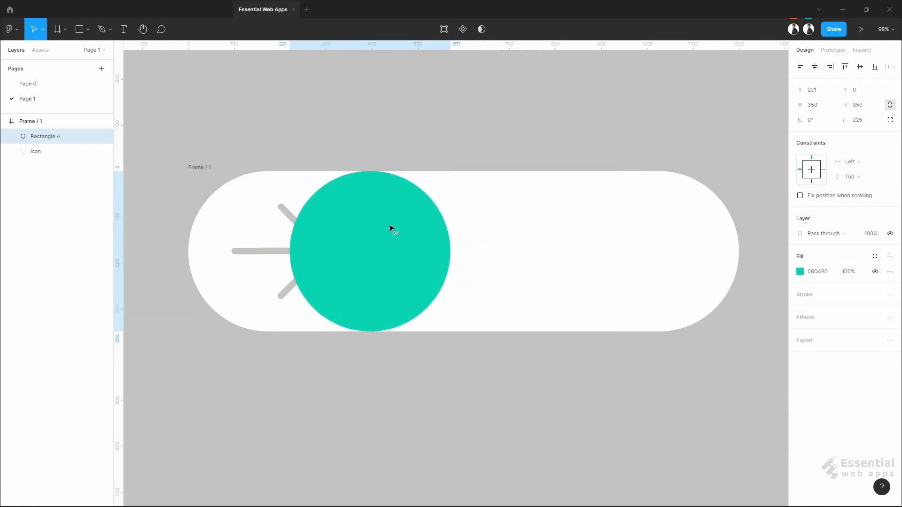
- Move the teal circle to the button's left end and center the arrow on it
{"action": "left_click_drag", "start_coordinate": [391, 228], "coordinate": [298, 219]}
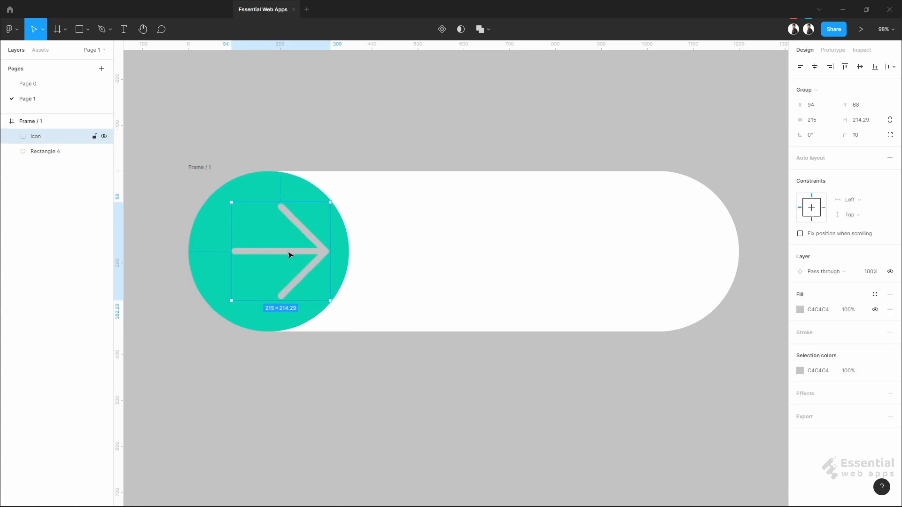
{"action": "left_click_drag", "start_coordinate": [299, 251], "coordinate": [283, 252]}
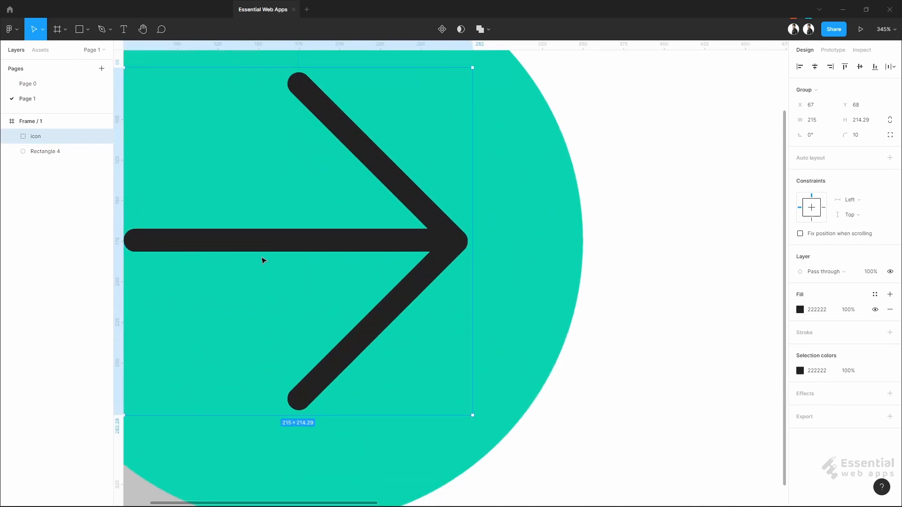
- Shrink the arrow's horizontal bar to a tiny stub, leaving a dark chevron on the circle
{"action": "scroll", "scroll_direction": "down", "scroll_amount": 3}
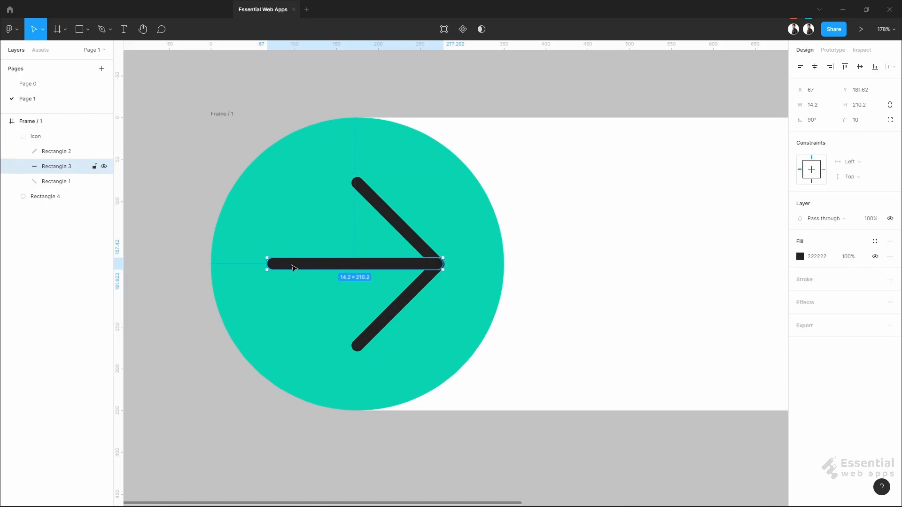
{"action": "left_click_drag", "start_coordinate": [268, 264], "coordinate": [403, 265]}
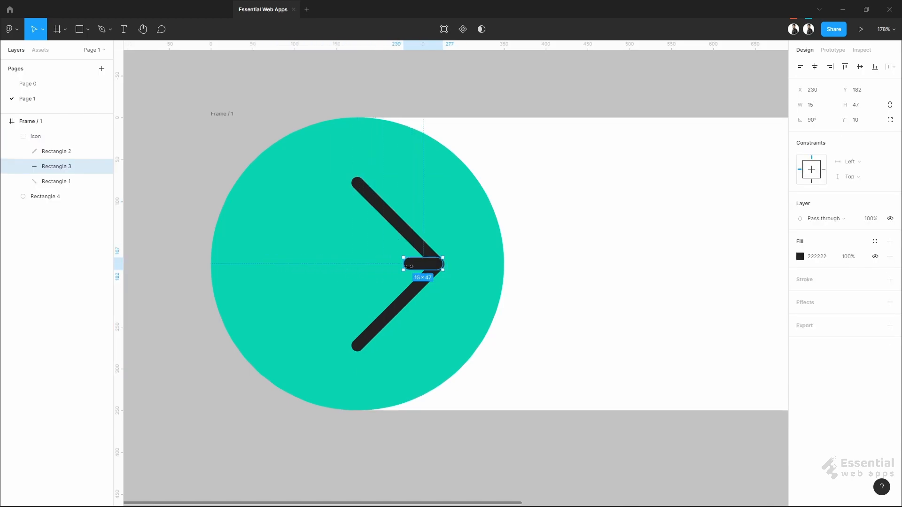
{"action": "left_click_drag", "start_coordinate": [422, 263], "coordinate": [439, 263]}
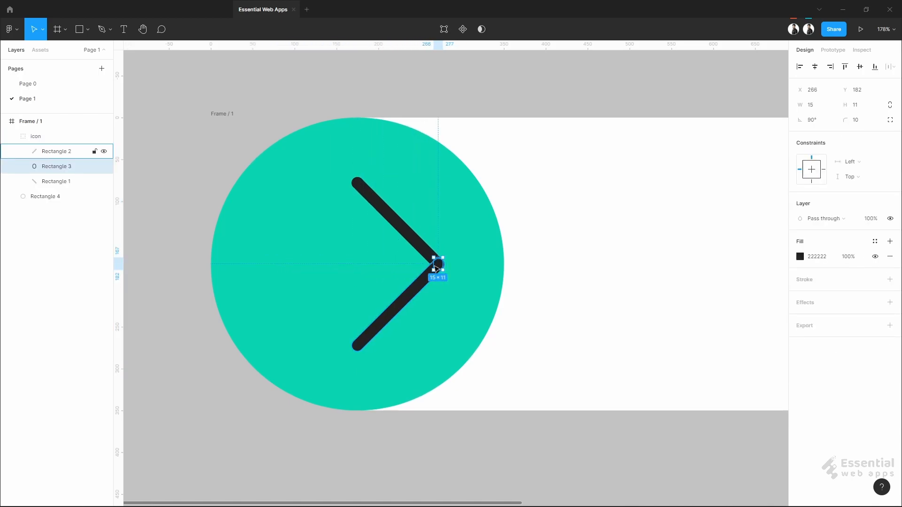
{"action": "left_click", "coordinate": [35, 136]}
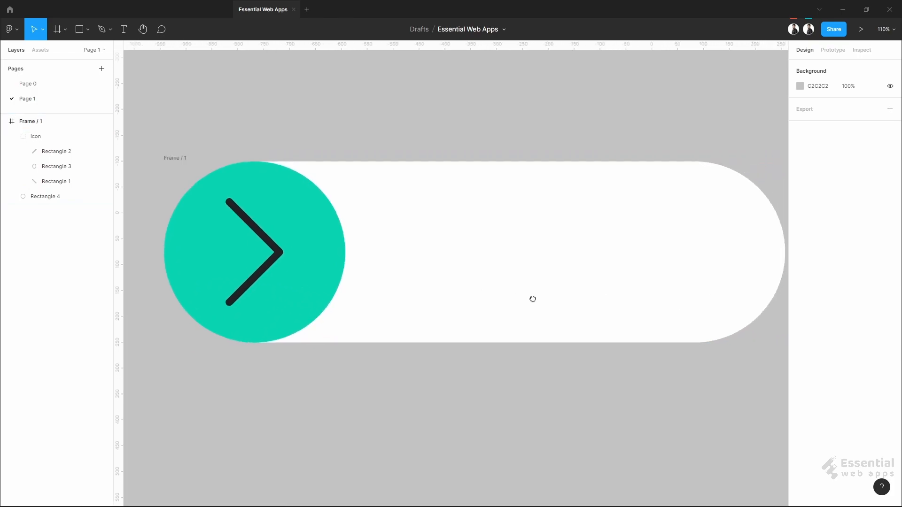
- Add a text label reading Continue beside the chevron inside the button
{"action": "left_click", "coordinate": [123, 30]}
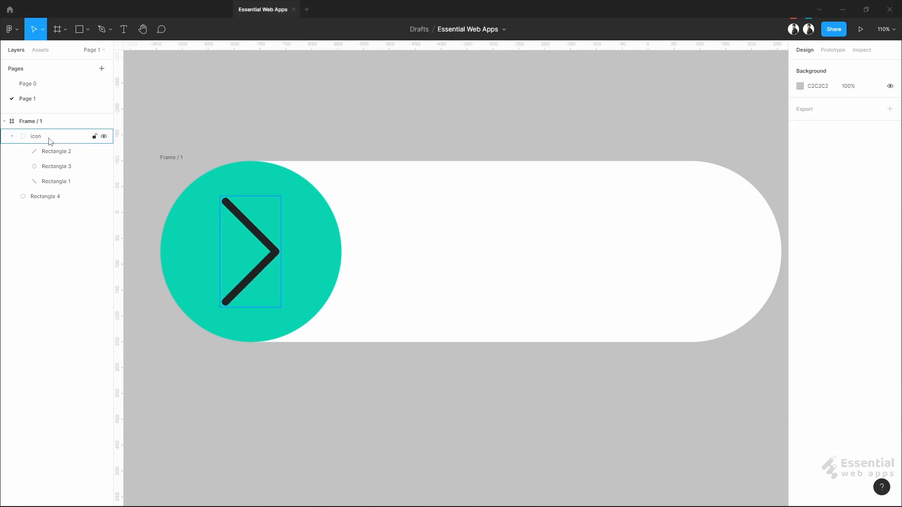
{"action": "left_click", "coordinate": [123, 29]}
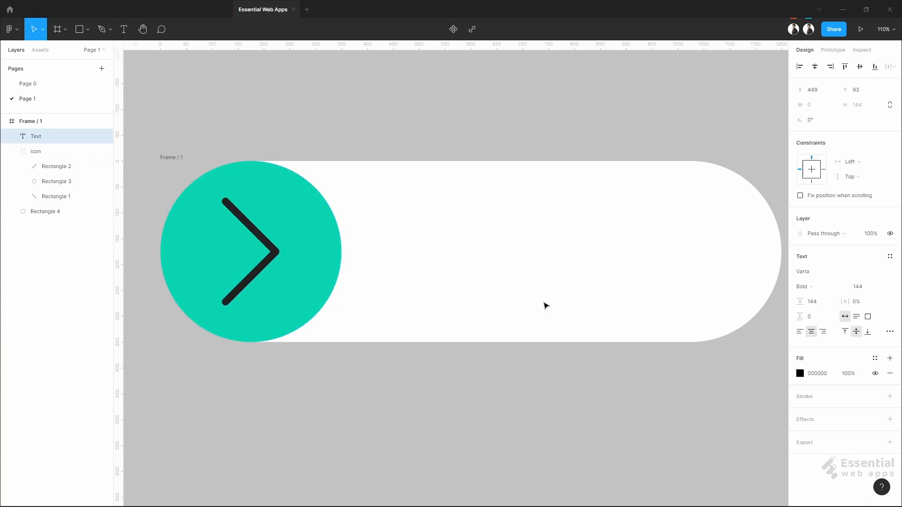
{"action": "type", "text": "C"}
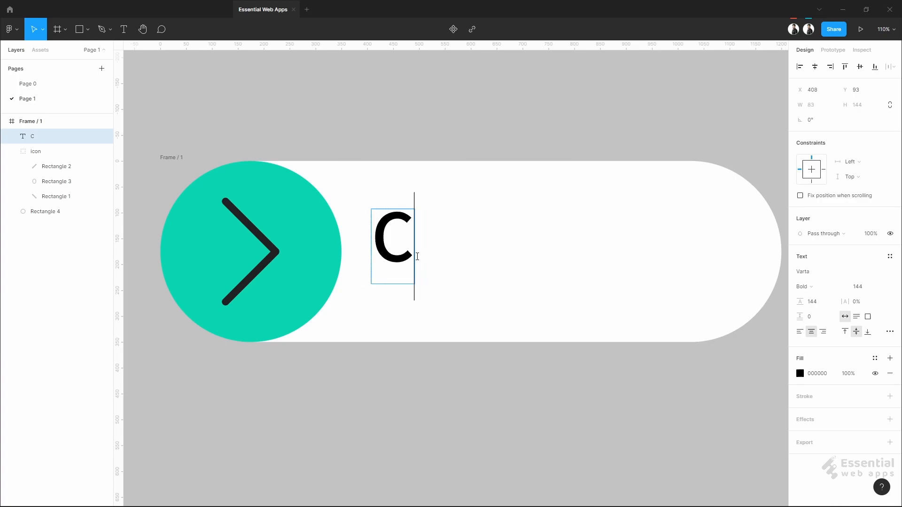
{"action": "type", "text": "ontinue"}
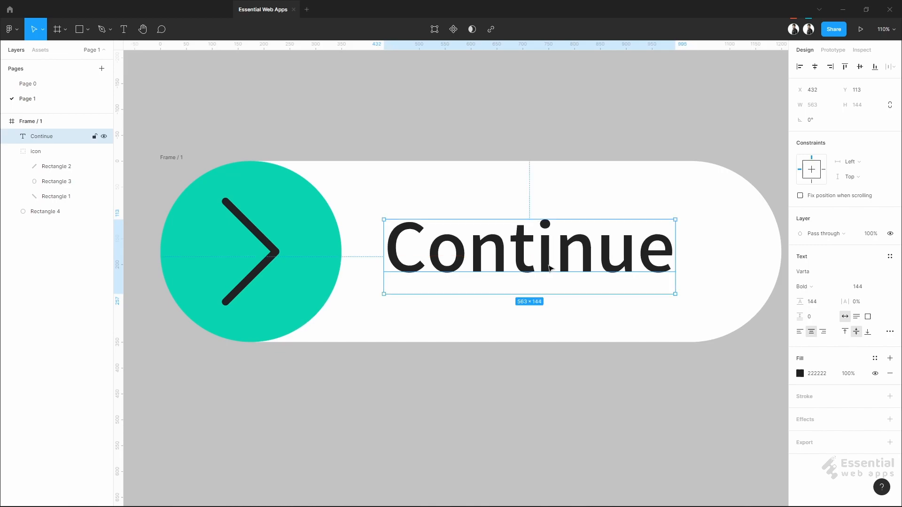
{"action": "scroll", "scroll_direction": "down", "scroll_amount": 3}
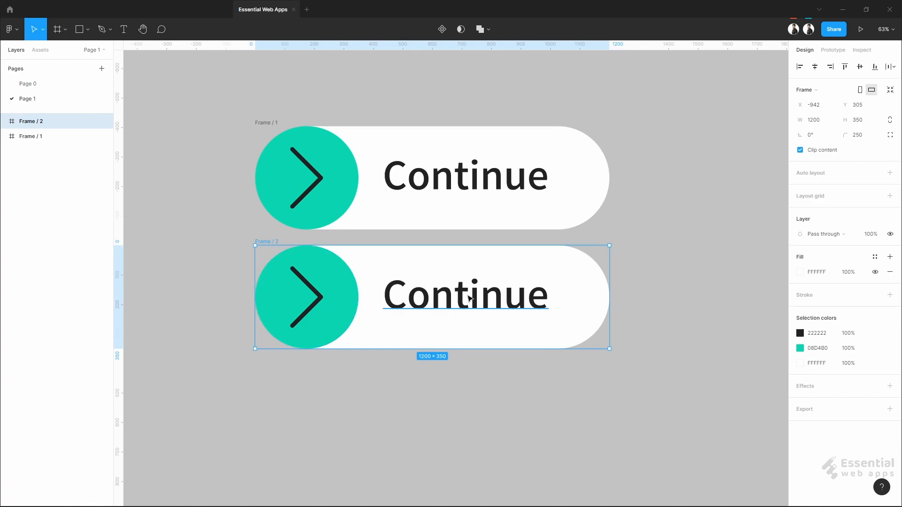
- Give the copied button a light grey background, set the Continue label to size 72 and recenter it
{"action": "left_click", "coordinate": [799, 272]}
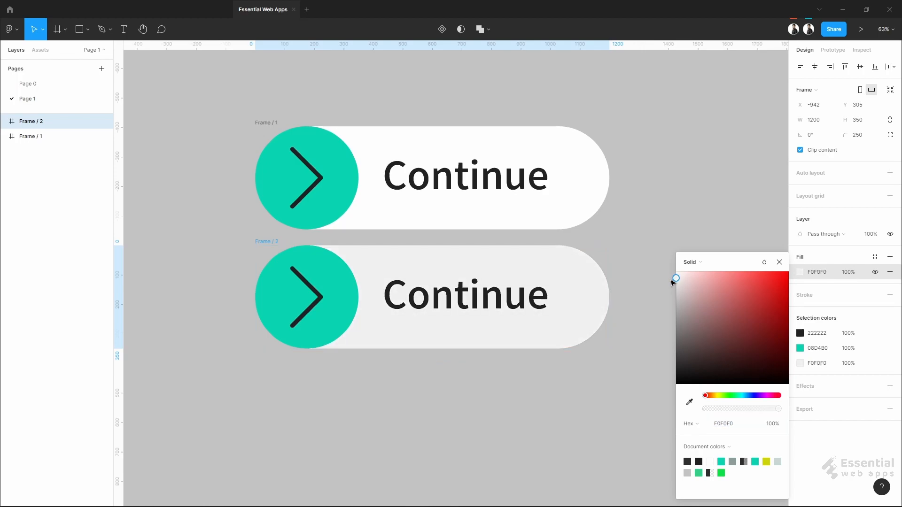
{"action": "left_click_drag", "start_coordinate": [676, 278], "coordinate": [675, 288]}
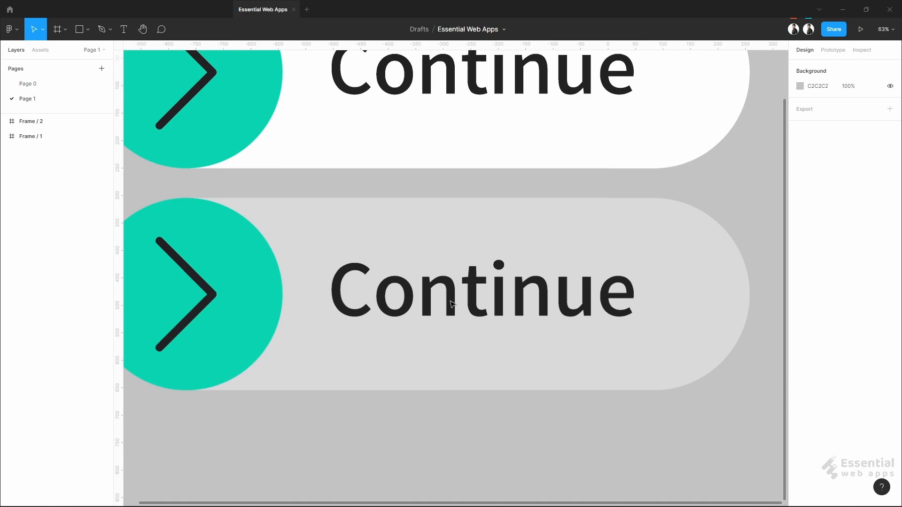
{"action": "left_click", "coordinate": [482, 291]}
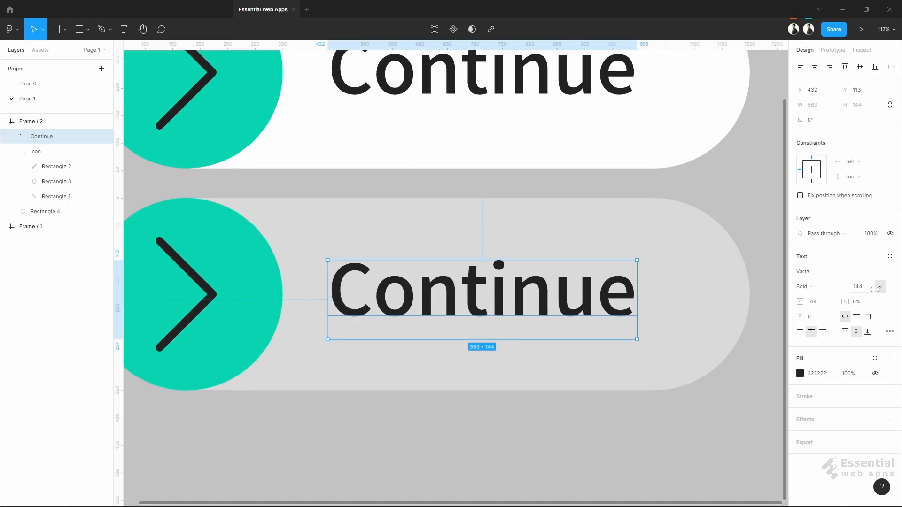
{"action": "left_click", "coordinate": [860, 287]}
{"action": "type", "text": "72"}
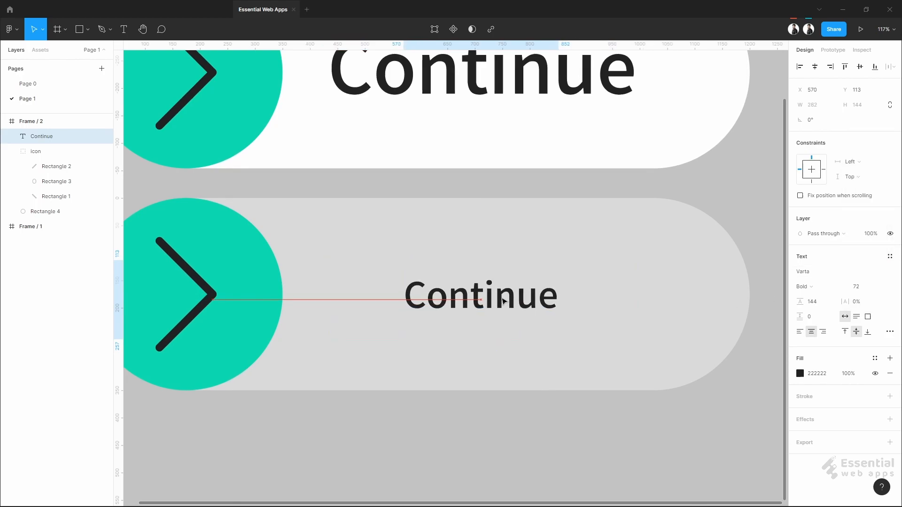
{"action": "left_click_drag", "start_coordinate": [481, 294], "coordinate": [462, 295]}
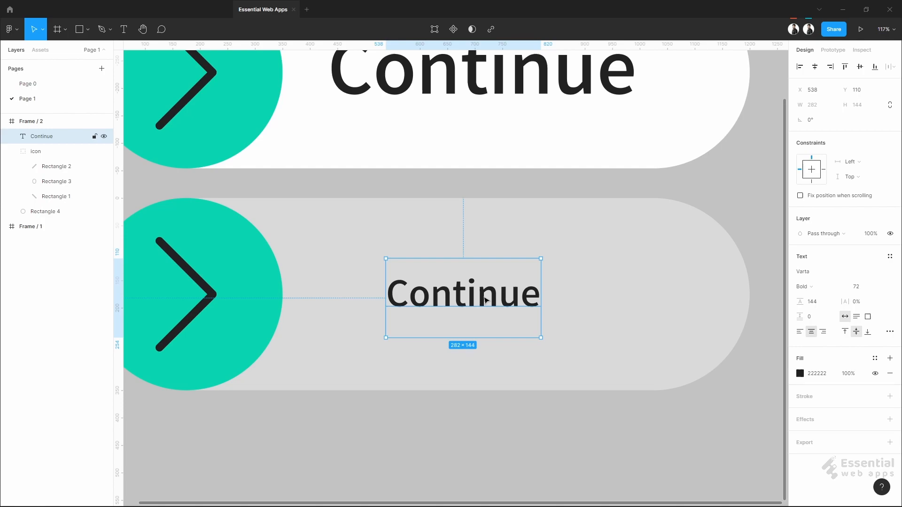
{"action": "mouse_move", "coordinate": [459, 403]}
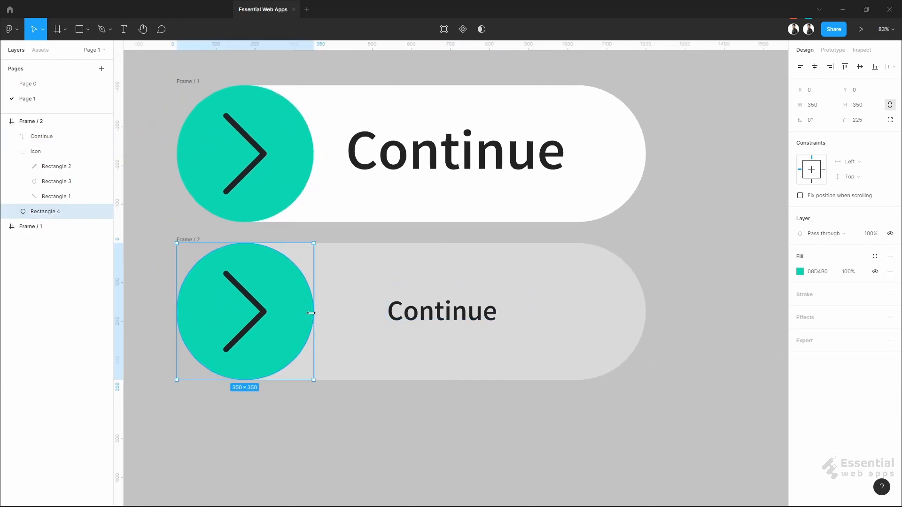
- Stretch the copy's teal circle into a full-width pill covering the label
{"action": "left_click_drag", "start_coordinate": [314, 312], "coordinate": [619, 312]}
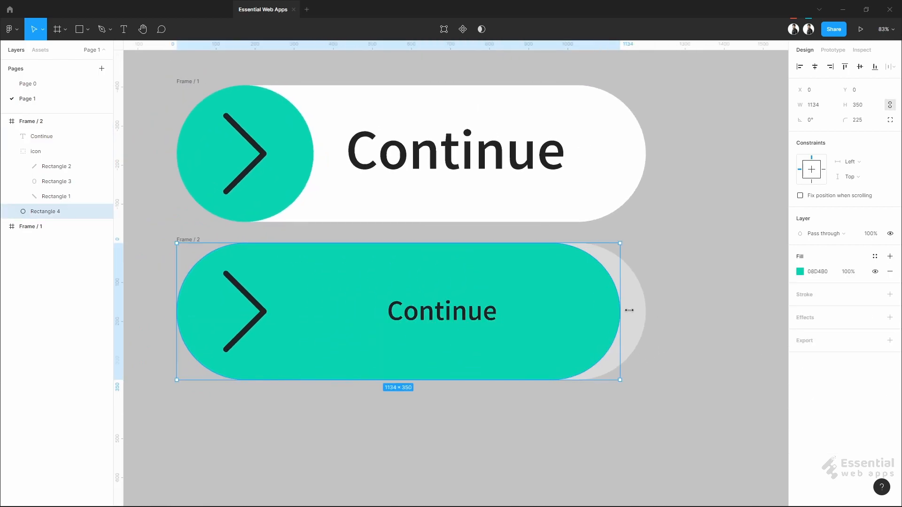
{"action": "left_click_drag", "start_coordinate": [620, 310], "coordinate": [646, 307]}
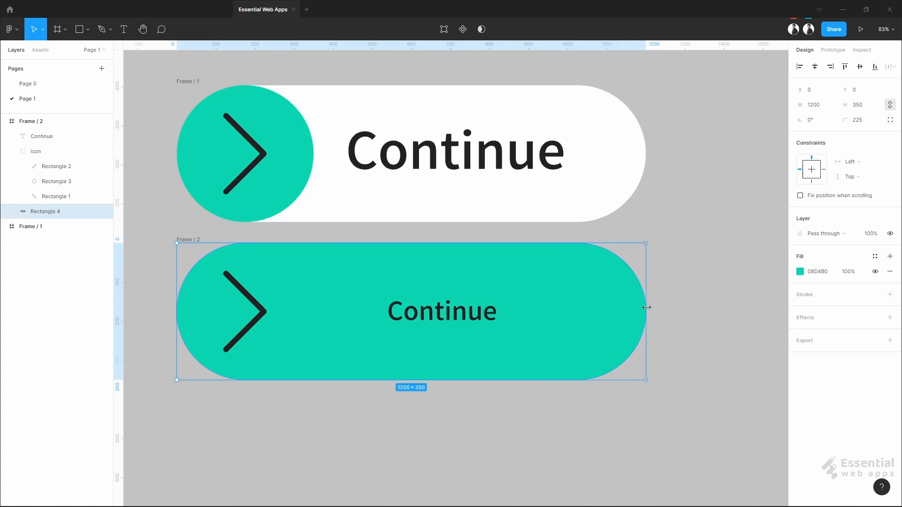
{"action": "left_click_drag", "start_coordinate": [645, 307], "coordinate": [313, 308]}
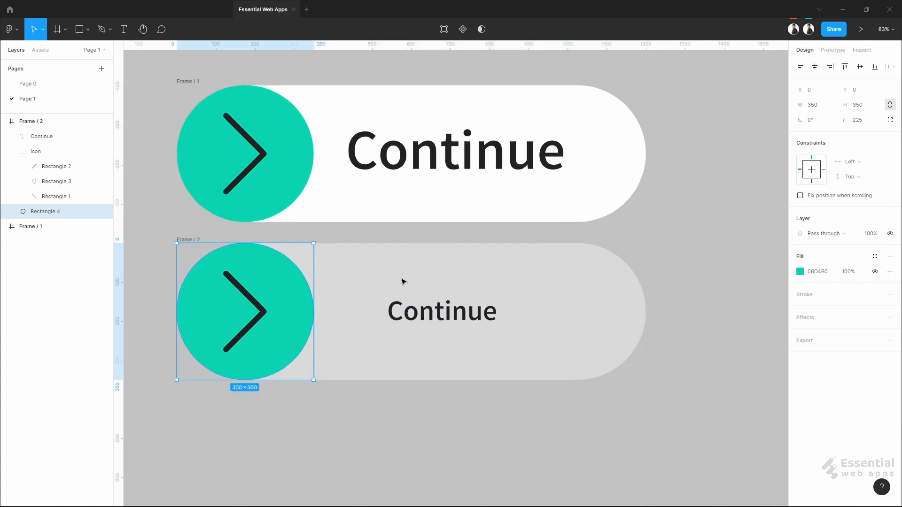
{"action": "left_click", "coordinate": [42, 136]}
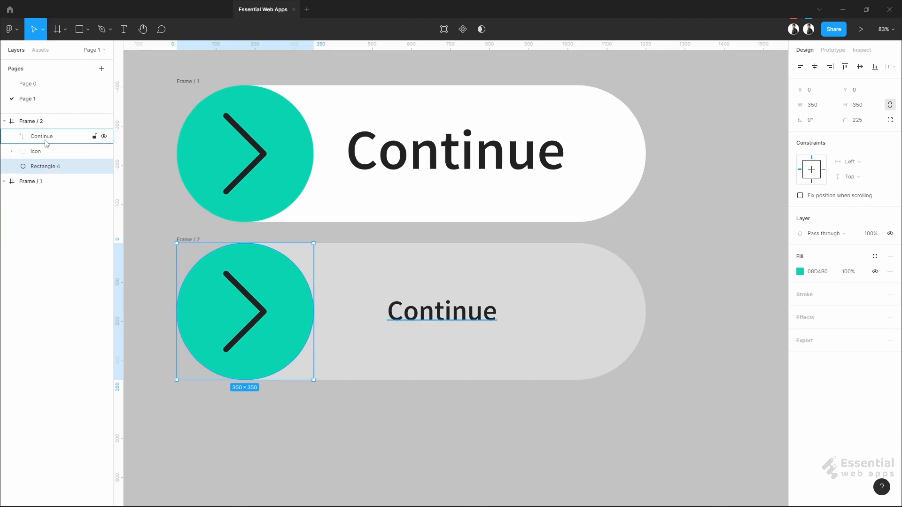
{"action": "left_click", "coordinate": [42, 137]}
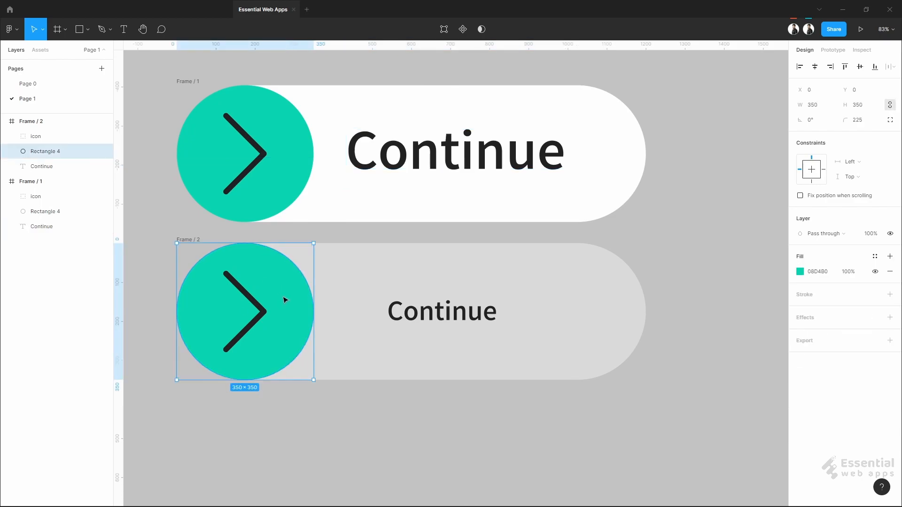
{"action": "left_click_drag", "start_coordinate": [314, 311], "coordinate": [596, 316]}
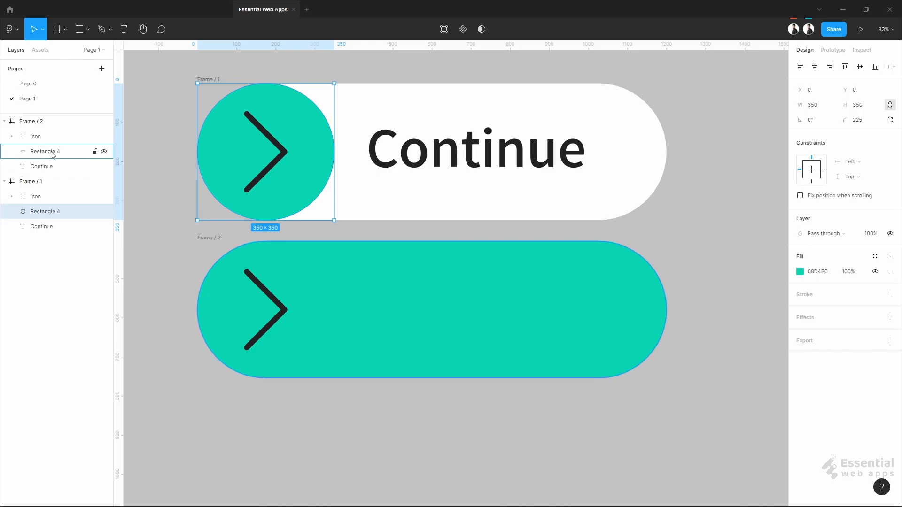
{"action": "left_click", "coordinate": [36, 136]}
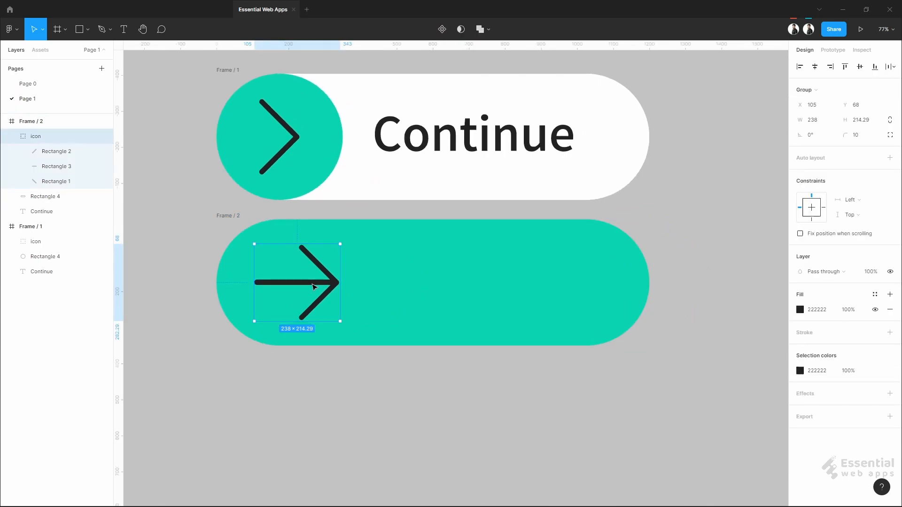
- Position the right-pointing arrow icon inside the teal Frame / 2 button
{"action": "left_click_drag", "start_coordinate": [314, 286], "coordinate": [291, 282]}
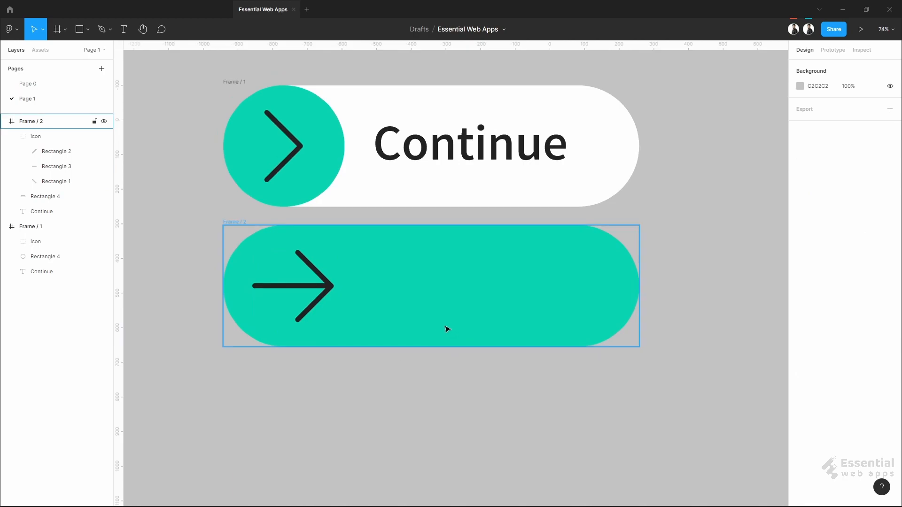
- Add a dark Book Now label to the right of the arrow on the teal pill
{"action": "left_click", "coordinate": [140, 111]}
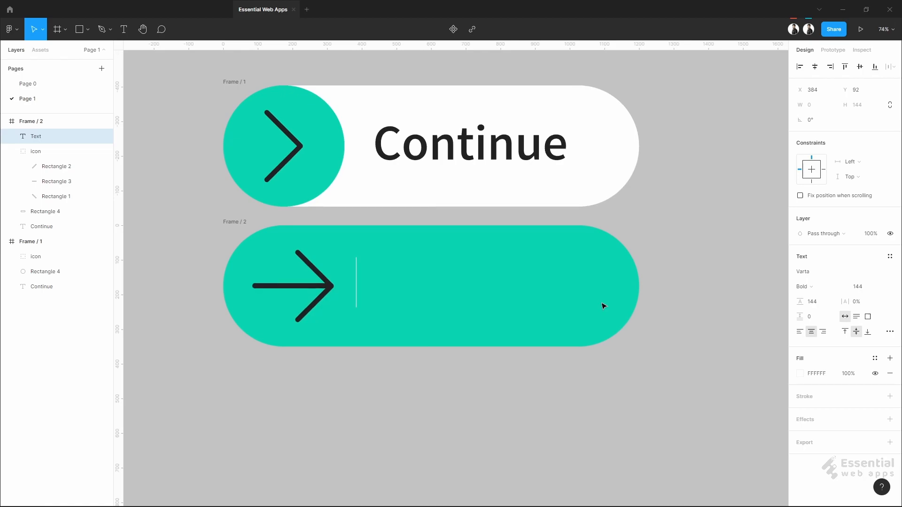
{"action": "mouse_move", "coordinate": [701, 305]}
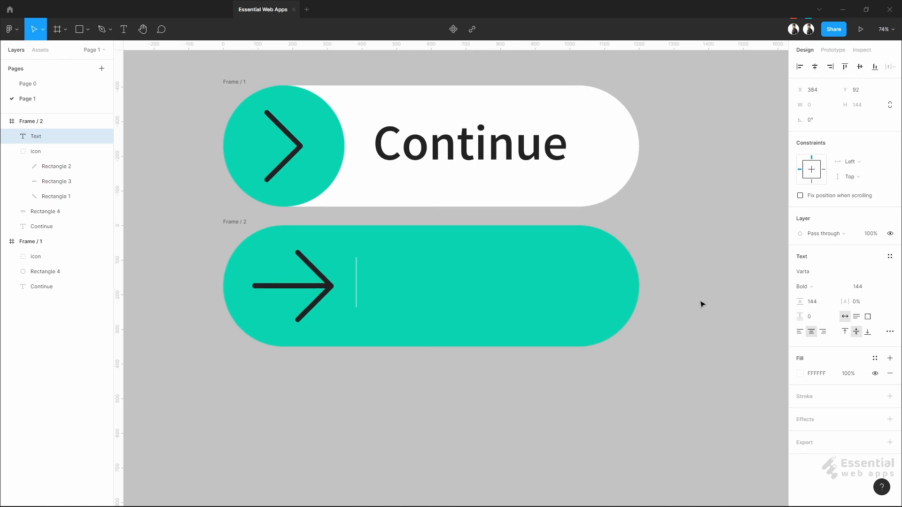
{"action": "type", "text": "Book Now"}
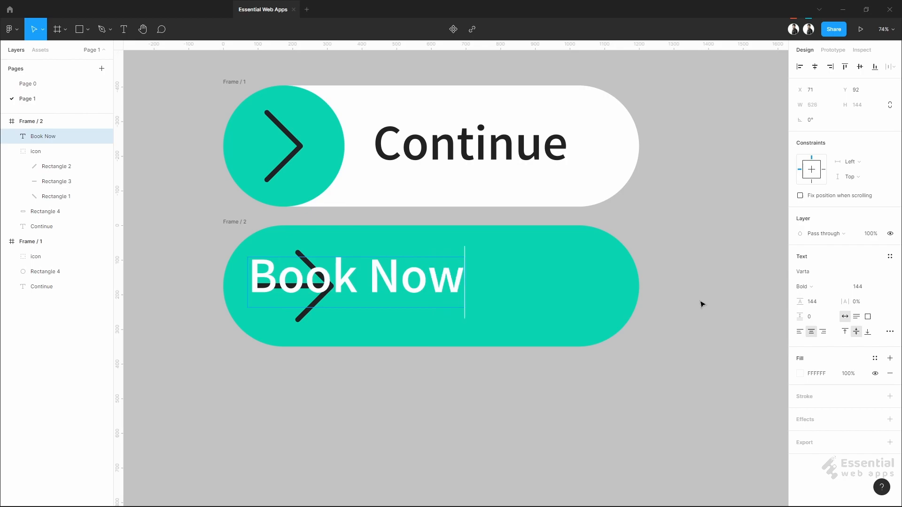
{"action": "left_click", "coordinate": [816, 373]}
{"action": "type", "text": "222222"}
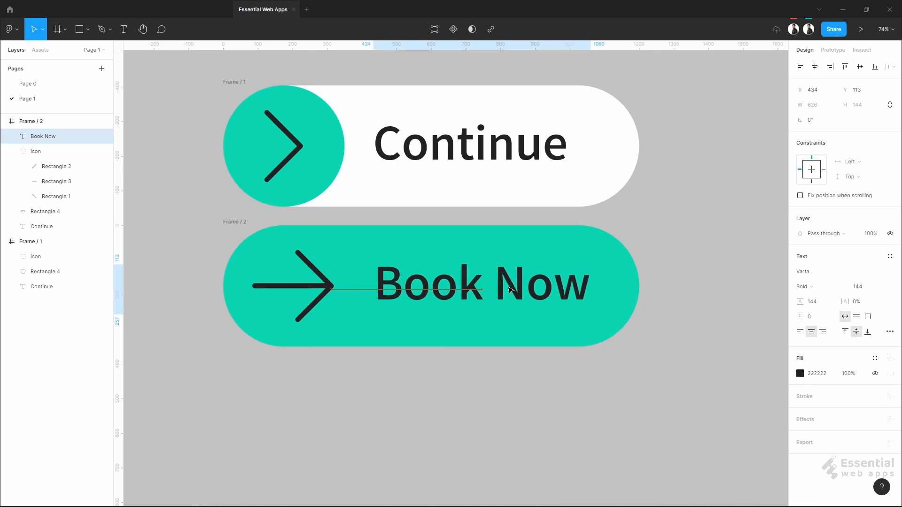
- Paste a copy of the Book Now label into Frame 1 and drag it out of sight
{"action": "left_click", "coordinate": [482, 283]}
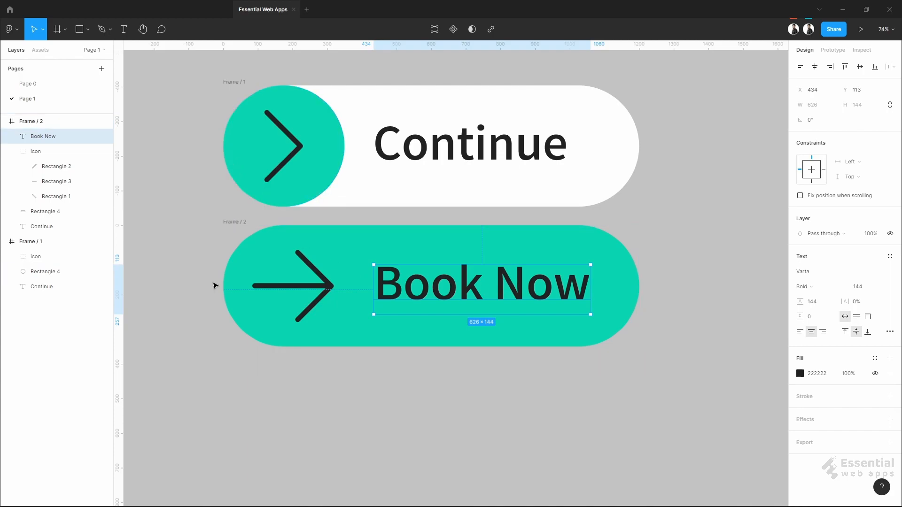
{"action": "mouse_move", "coordinate": [454, 295]}
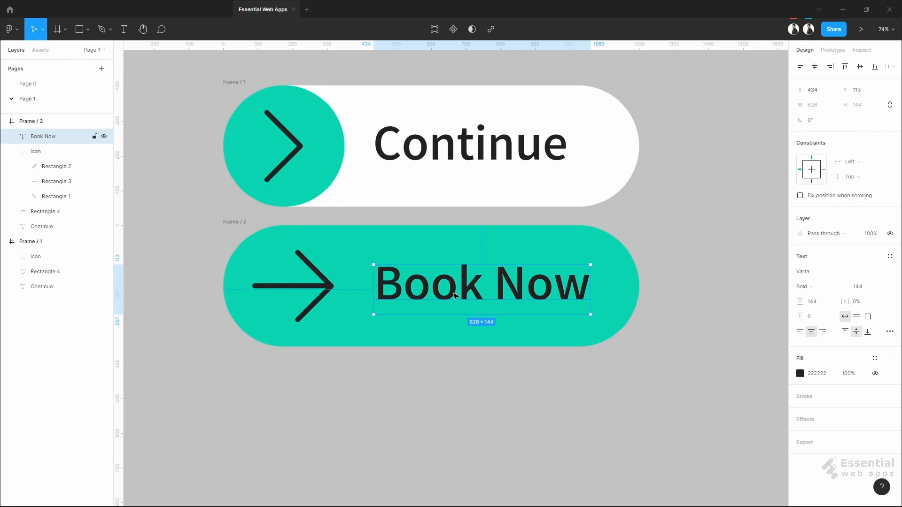
{"action": "mouse_move", "coordinate": [235, 85]}
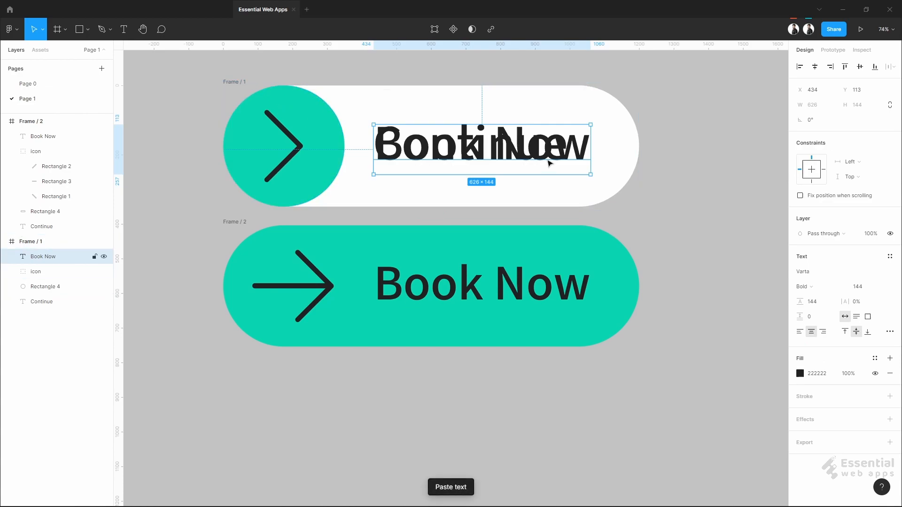
{"action": "left_click_drag", "start_coordinate": [480, 146], "coordinate": [431, 147]}
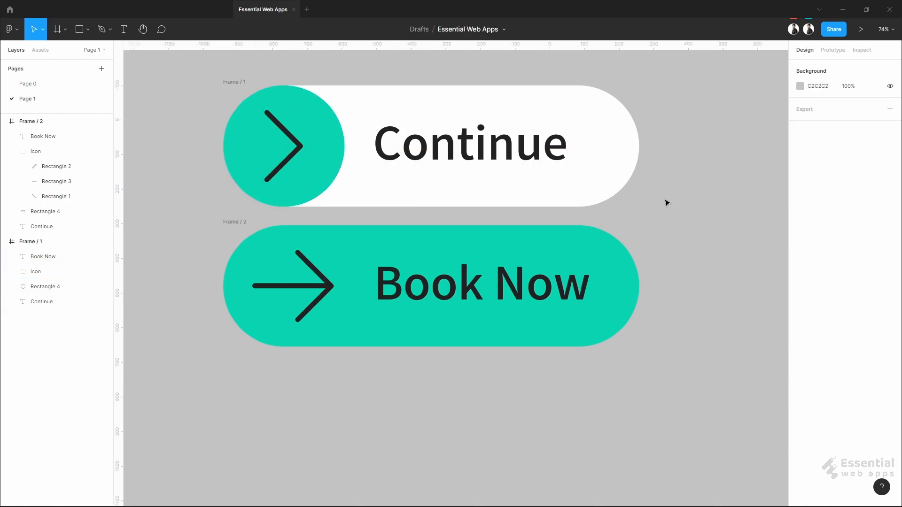
- Draw a grey rectangle over the Book Now label in Frame 3 and round it into a pill
{"action": "left_click", "coordinate": [420, 284]}
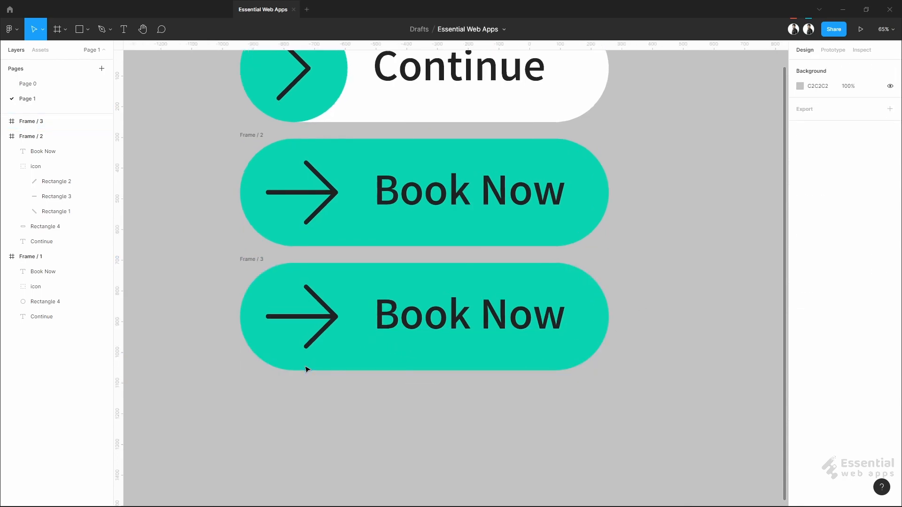
{"action": "left_click", "coordinate": [78, 29]}
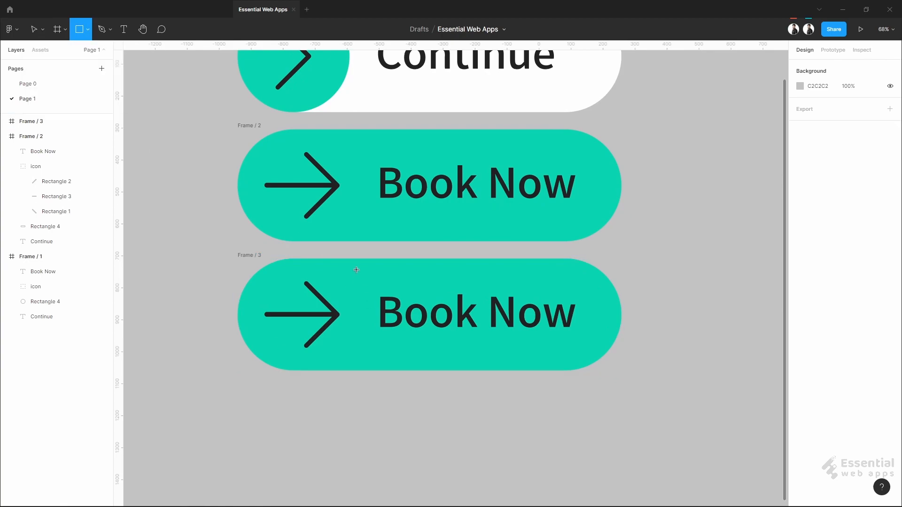
{"action": "left_click_drag", "start_coordinate": [355, 269], "coordinate": [375, 369]}
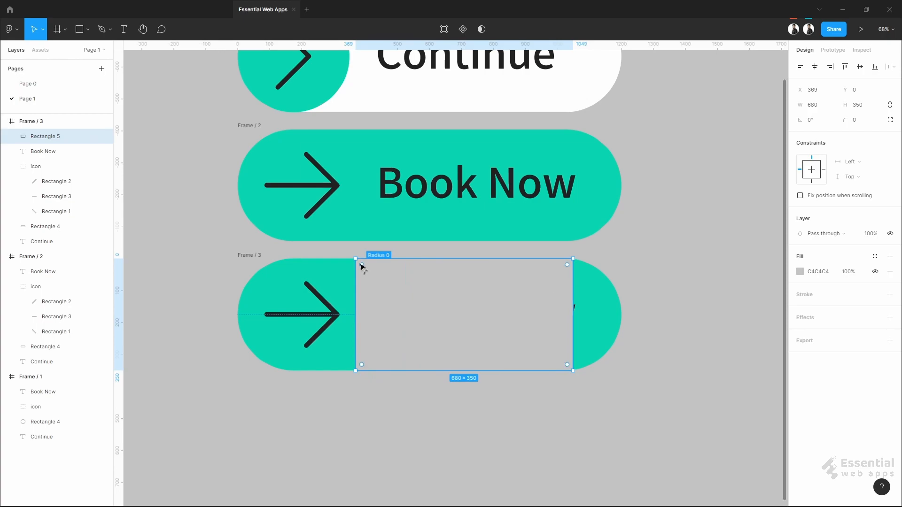
{"action": "left_click_drag", "start_coordinate": [361, 268], "coordinate": [552, 357]}
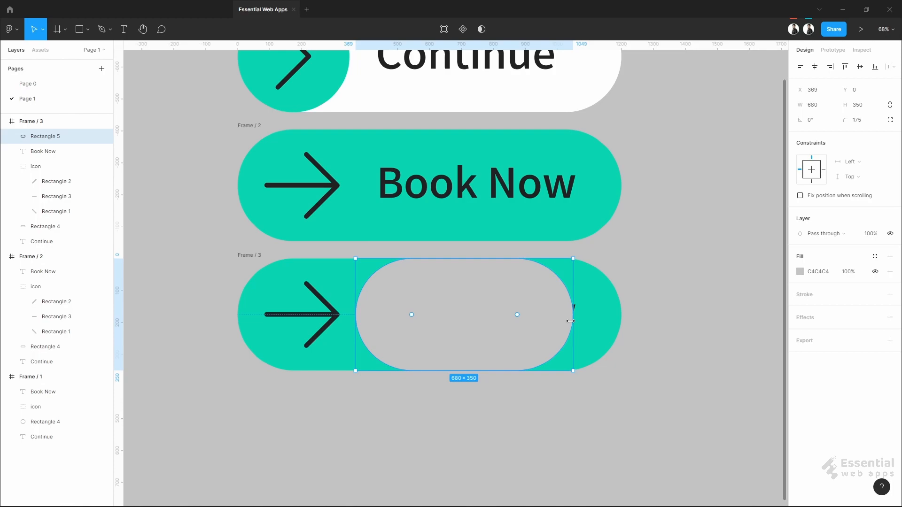
- Stretch the grey pill to the full 1200×350 width of the third button
{"action": "left_click_drag", "start_coordinate": [572, 320], "coordinate": [613, 323]}
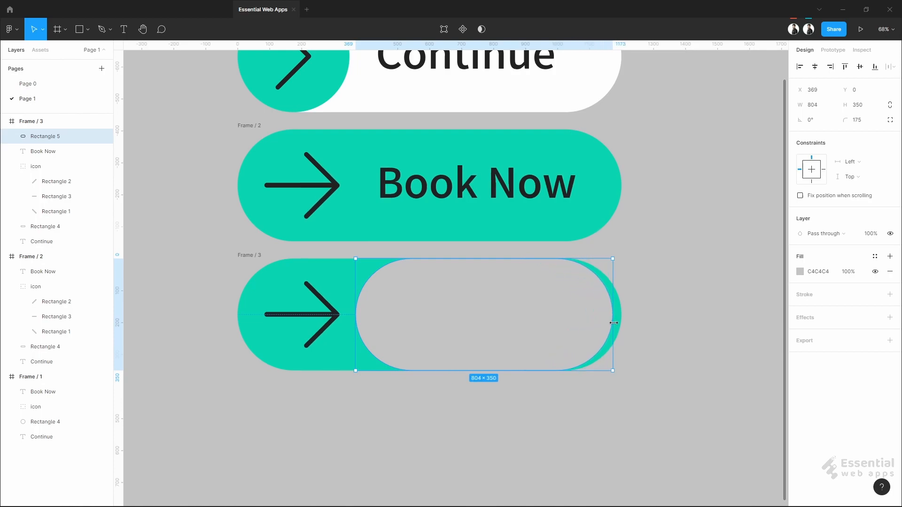
{"action": "left_click_drag", "start_coordinate": [613, 323], "coordinate": [621, 315]}
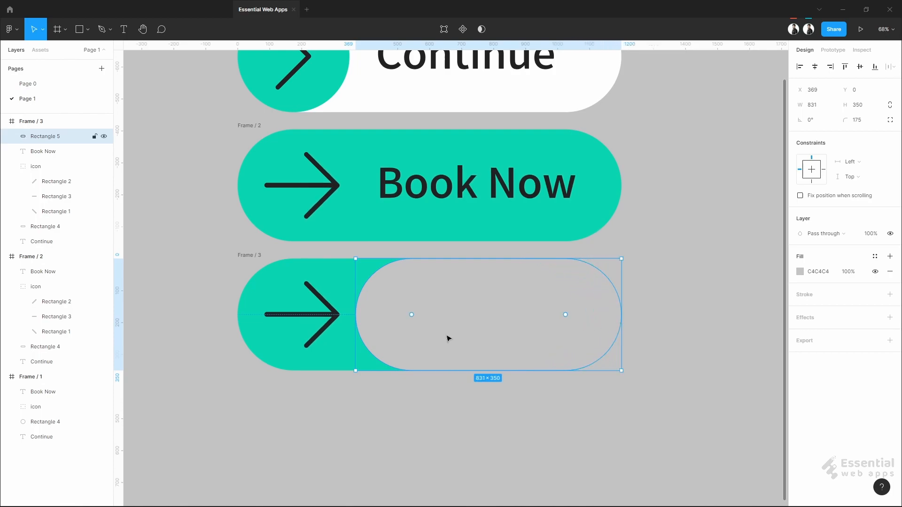
{"action": "left_click_drag", "start_coordinate": [355, 314], "coordinate": [245, 308]}
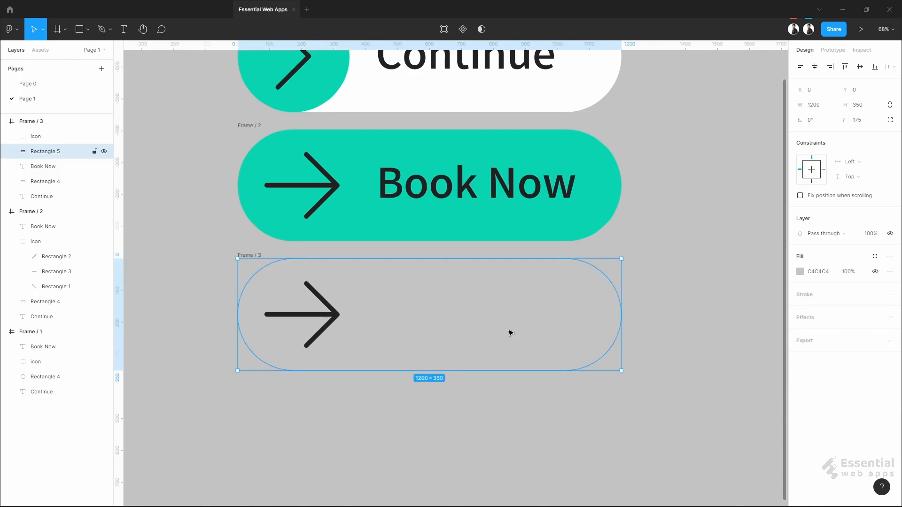
- Set the Frame 3 rectangle fill to yellow and relabel the button 'Processing'
{"action": "left_click", "coordinate": [814, 270]}
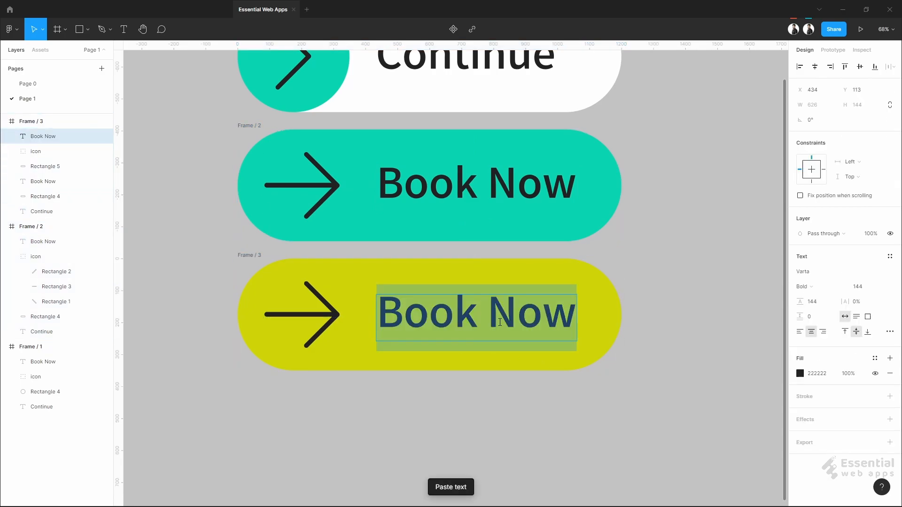
{"action": "type", "text": "Processing"}
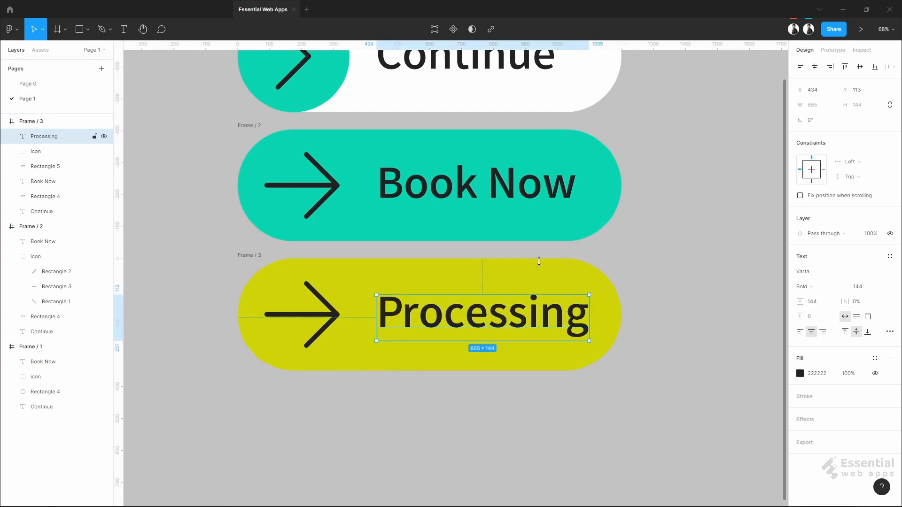
{"action": "left_click", "coordinate": [495, 334]}
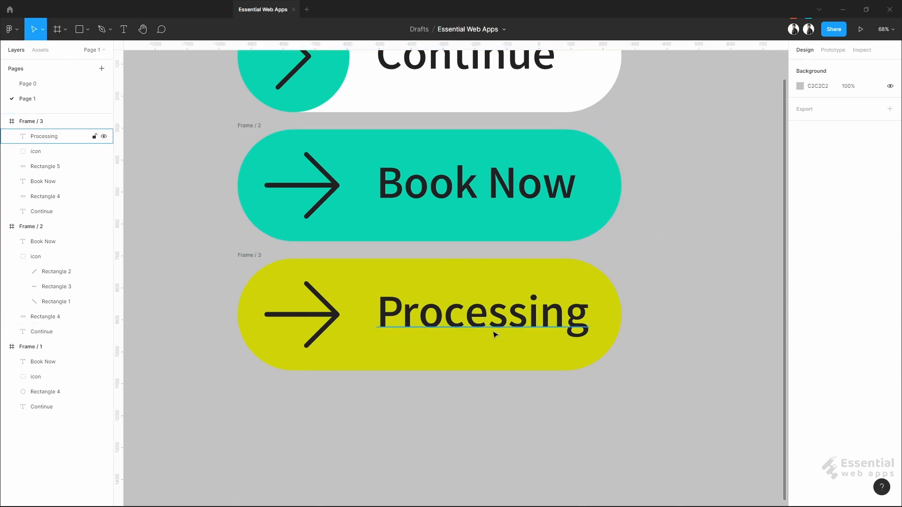
{"action": "left_click", "coordinate": [367, 286]}
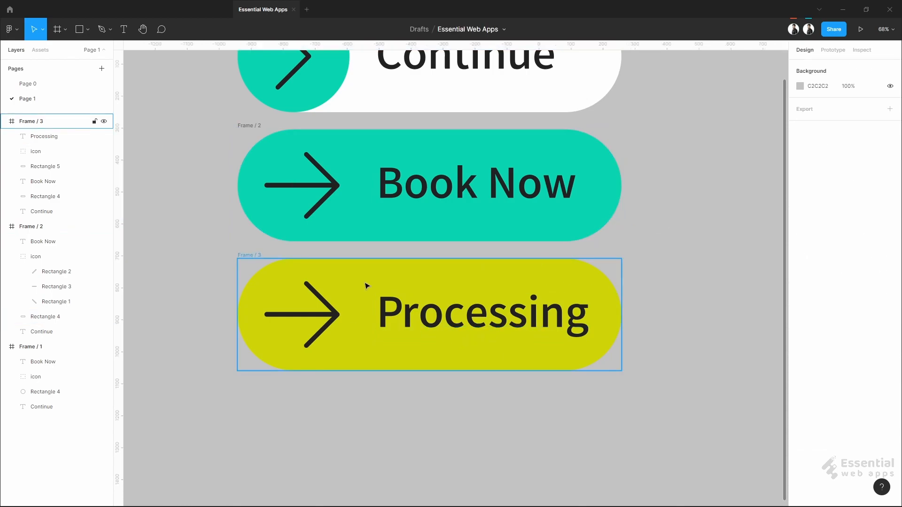
- Paste Frame 3's yellow background into Frame 2, squeeze it to a sliver, and duplicate Frame 3 as Frame 4
{"action": "left_click", "coordinate": [44, 166]}
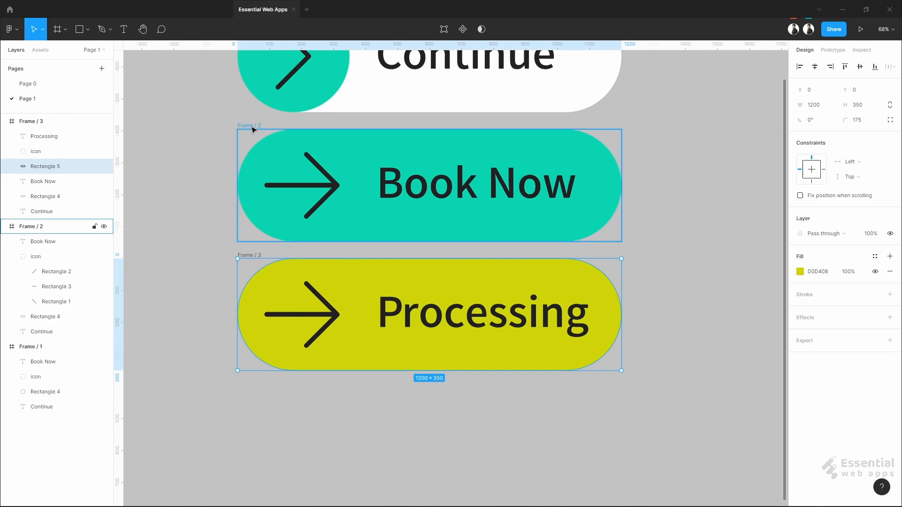
{"action": "key", "text": "ctrl+v"}
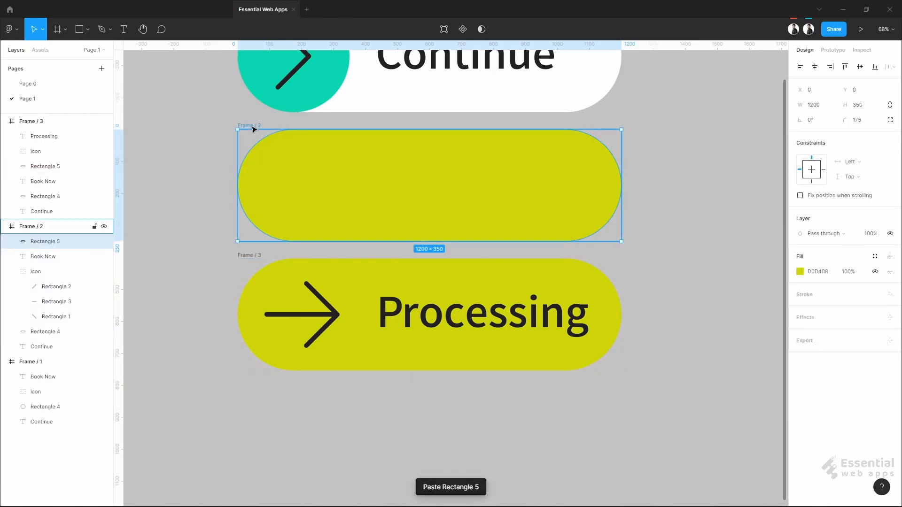
{"action": "left_click", "coordinate": [36, 272]}
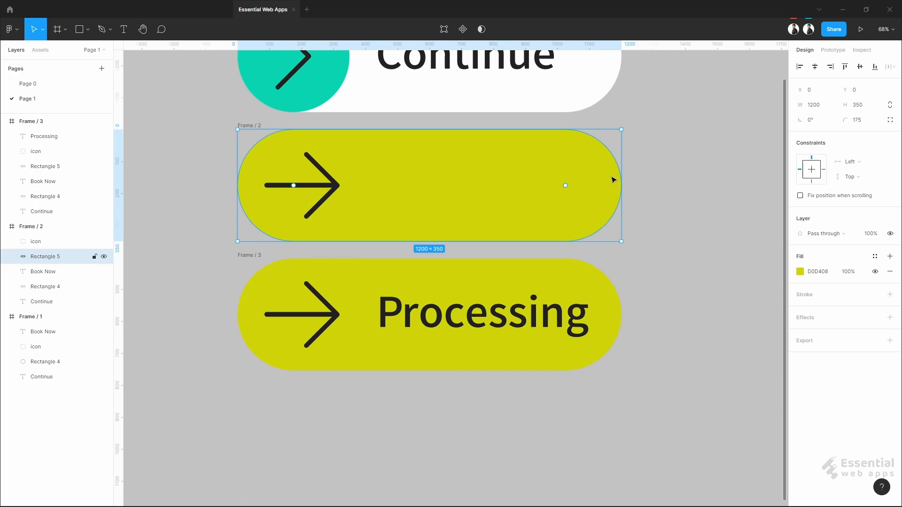
{"action": "left_click_drag", "start_coordinate": [621, 185], "coordinate": [450, 186]}
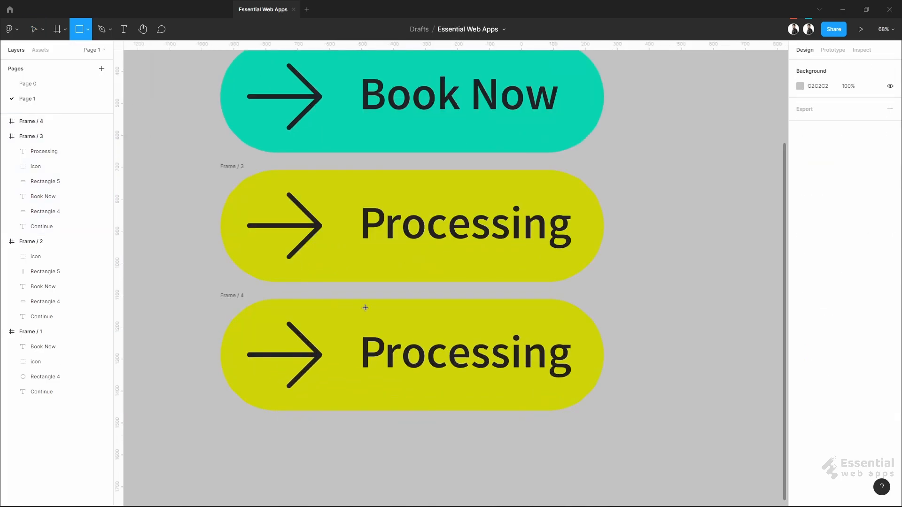
- Draw a grey rectangle in Frame 4 and stretch it to the full 1200×350 button size
{"action": "left_click_drag", "start_coordinate": [364, 307], "coordinate": [459, 411]}
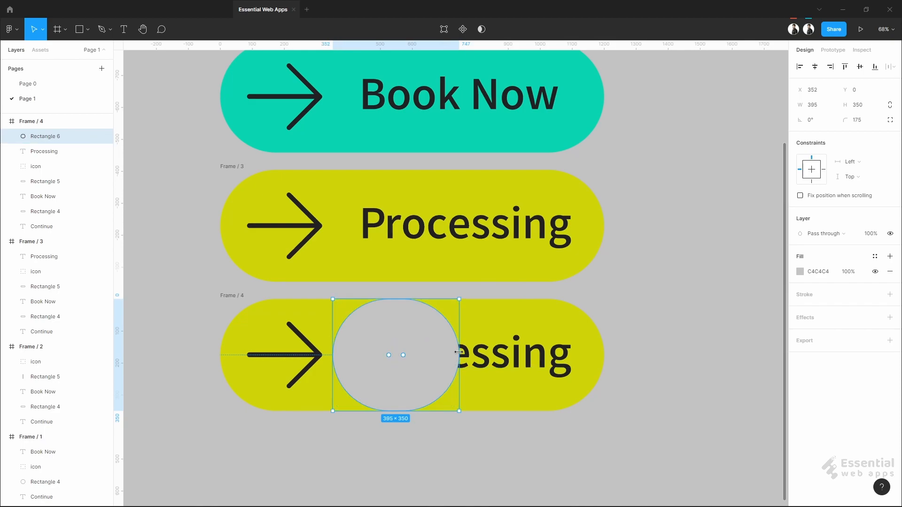
{"action": "left_click_drag", "start_coordinate": [459, 355], "coordinate": [604, 355]}
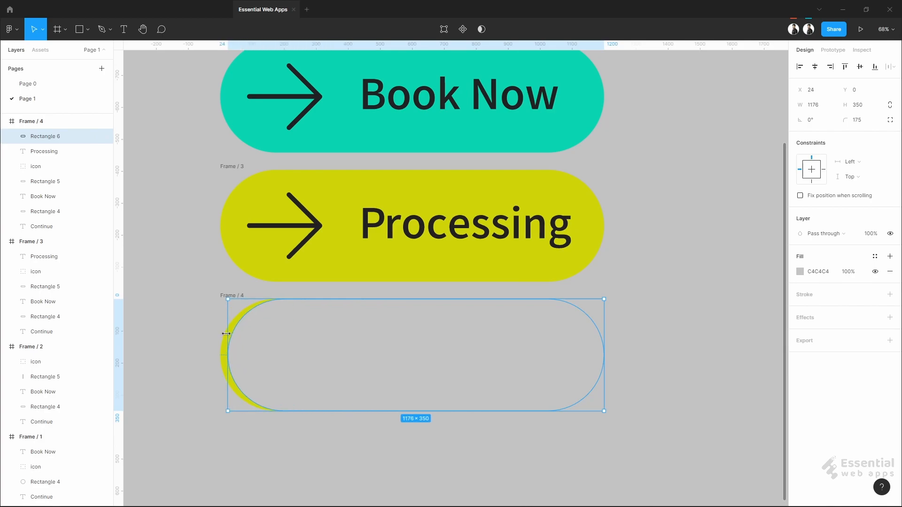
{"action": "left_click_drag", "start_coordinate": [226, 334], "coordinate": [219, 335]}
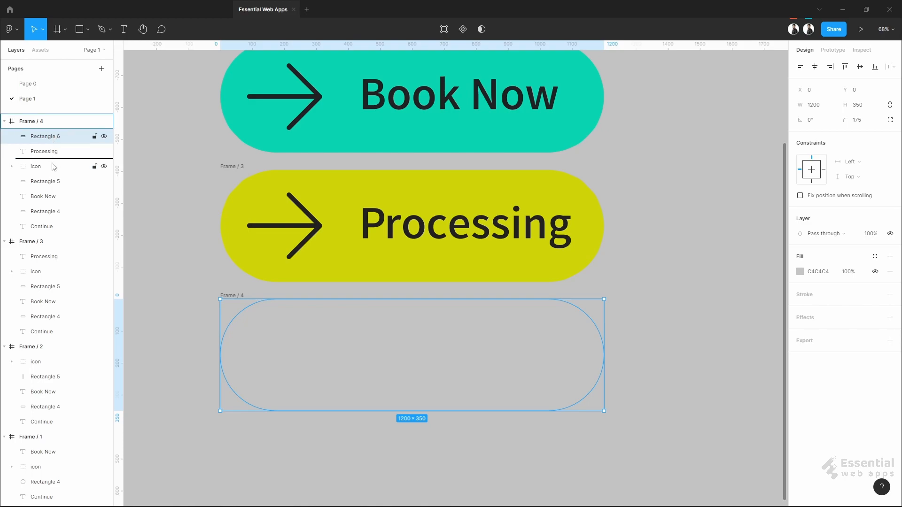
- Move the arrow icon above the shape and set its fill to green 31D084
{"action": "left_click", "coordinate": [44, 151]}
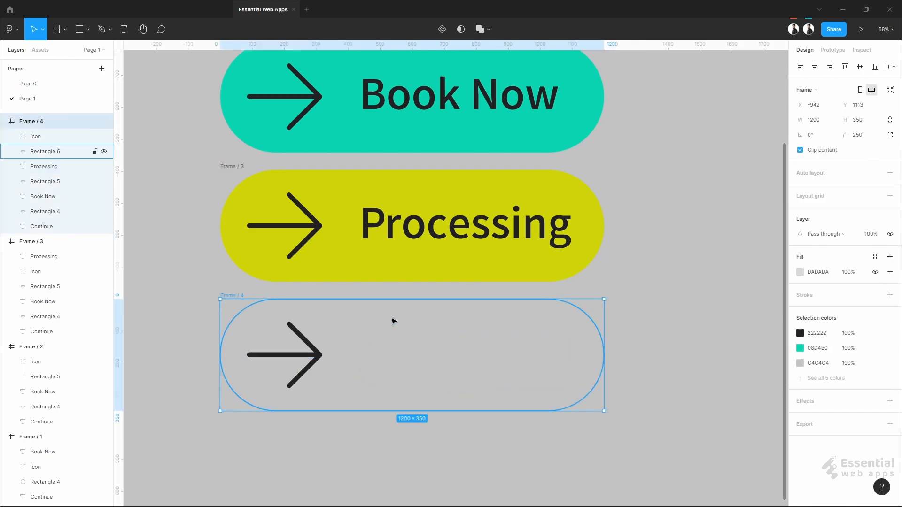
{"action": "left_click", "coordinate": [800, 271]}
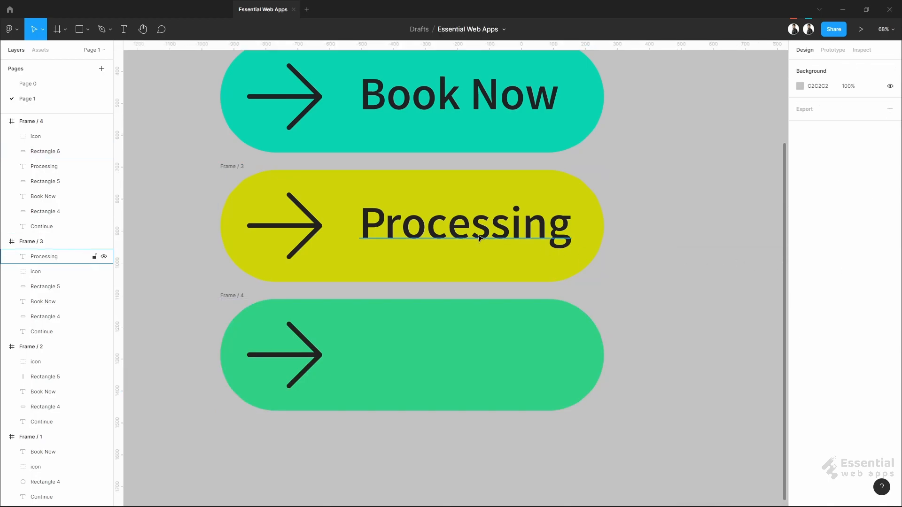
{"action": "left_click", "coordinate": [463, 225]}
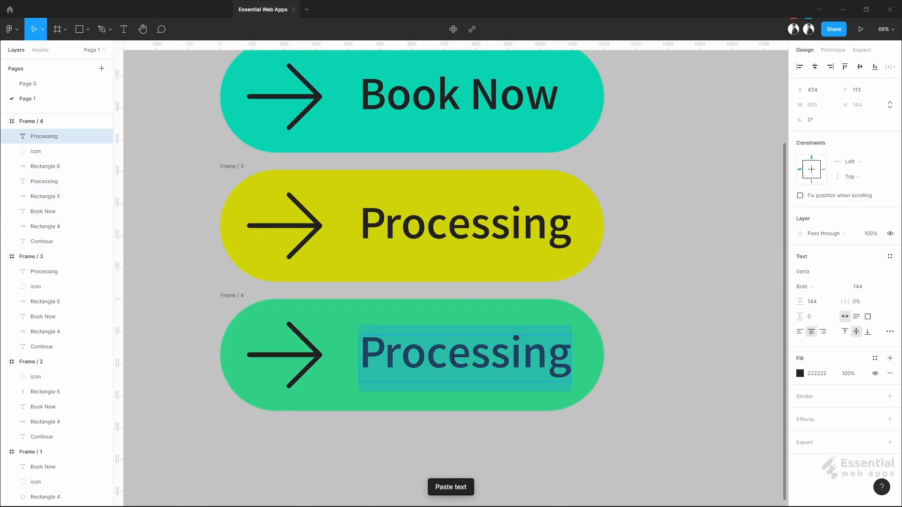
- Replace the fourth button's label with 'Booked' and select the whole frame
{"action": "type", "text": "Booked"}
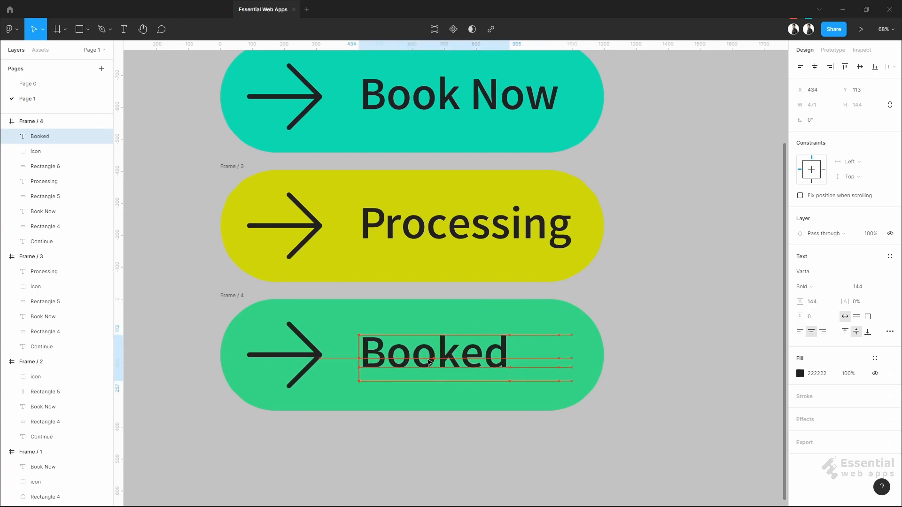
{"action": "left_click", "coordinate": [641, 288]}
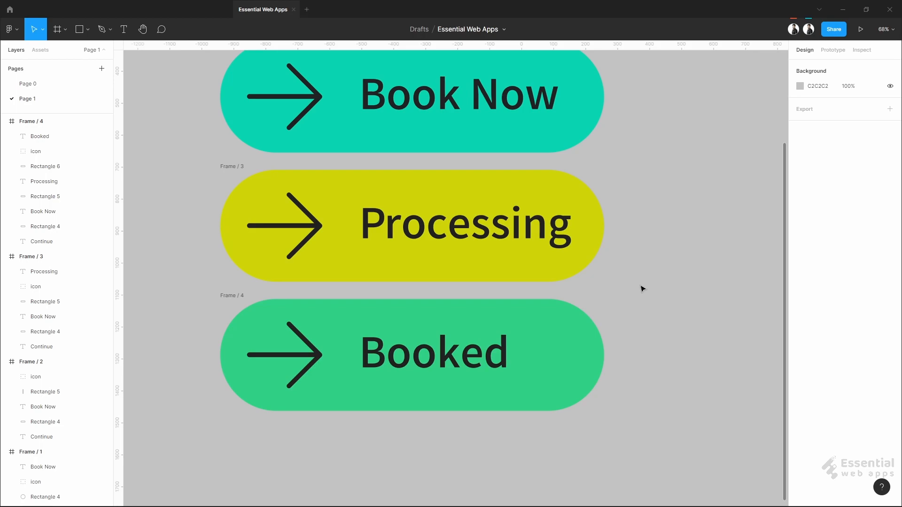
{"action": "left_click", "coordinate": [420, 350]}
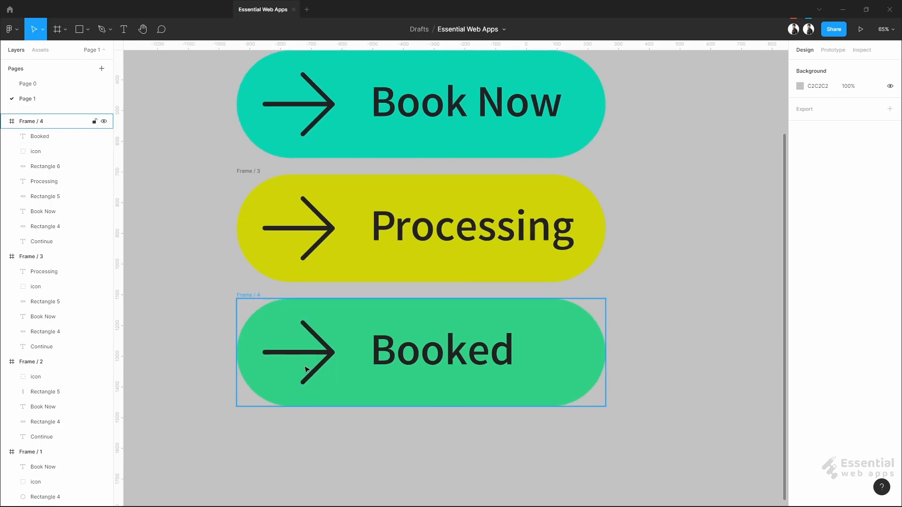
{"action": "mouse_move", "coordinate": [289, 362]}
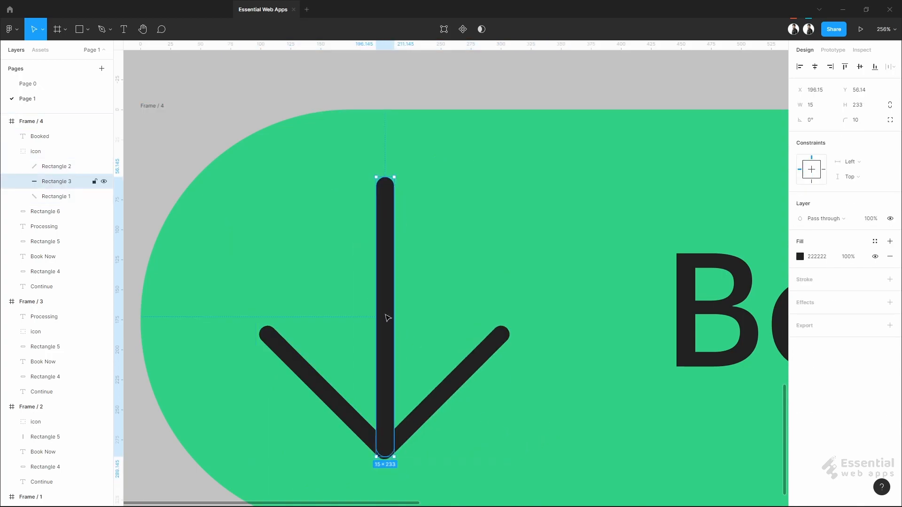
- Shrink the arrow shaft and lengthen the right stroke to form a checkmark
{"action": "left_click_drag", "start_coordinate": [384, 177], "coordinate": [385, 413]}
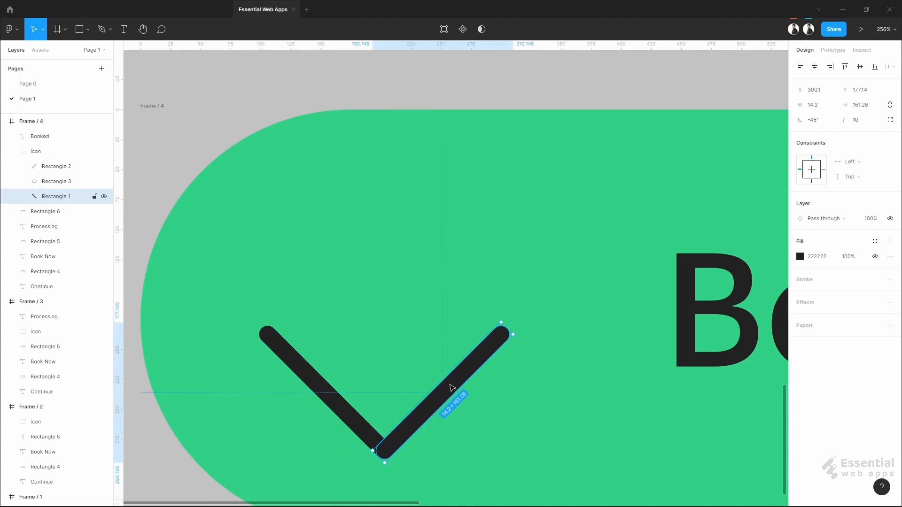
{"action": "left_click_drag", "start_coordinate": [501, 322], "coordinate": [588, 234]}
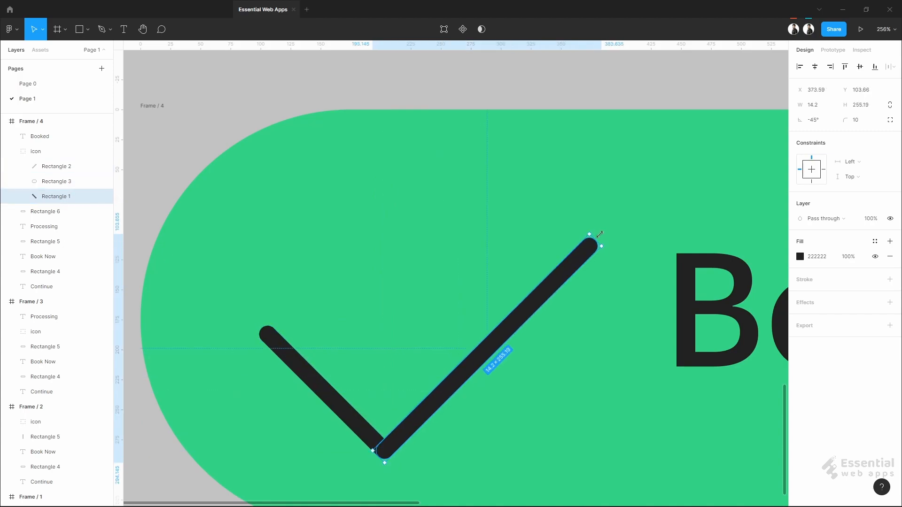
{"action": "left_click_drag", "start_coordinate": [589, 234], "coordinate": [601, 224]}
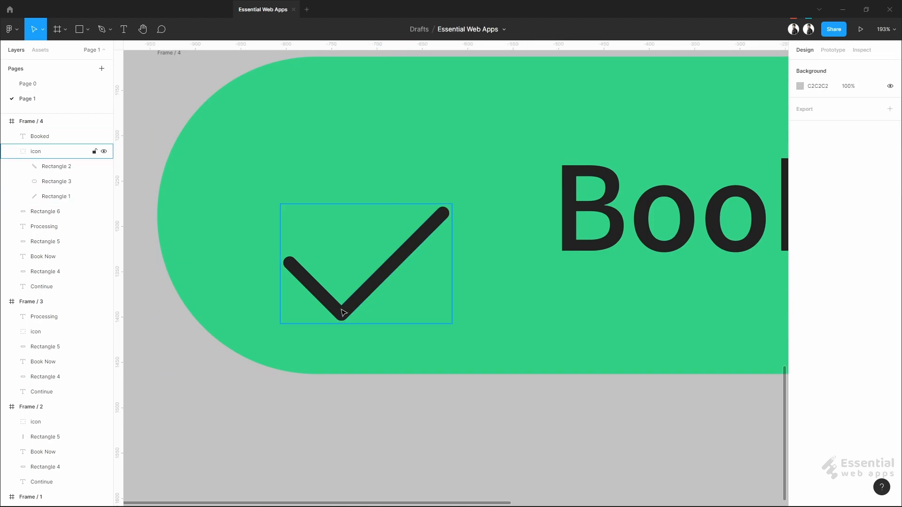
- Select the checkmark icon group and position it within the Booked button
{"action": "left_click", "coordinate": [35, 151]}
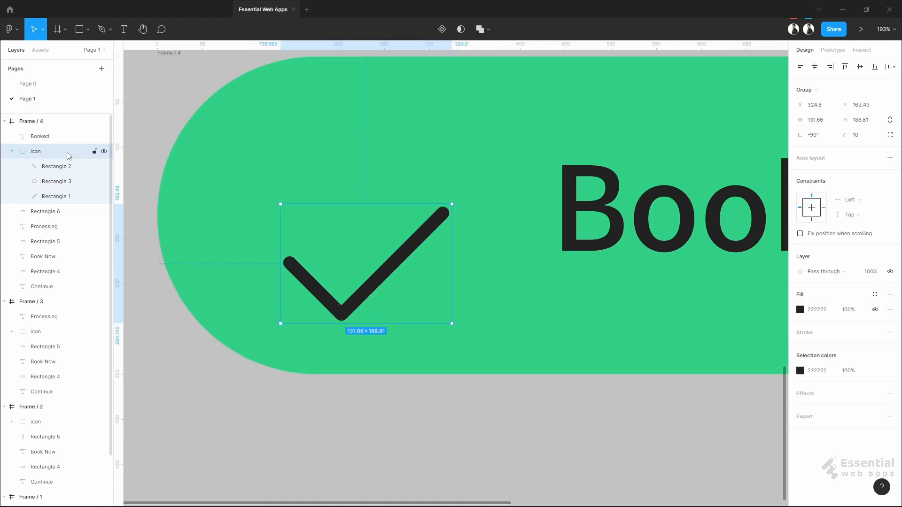
{"action": "left_click_drag", "start_coordinate": [365, 264], "coordinate": [366, 222]}
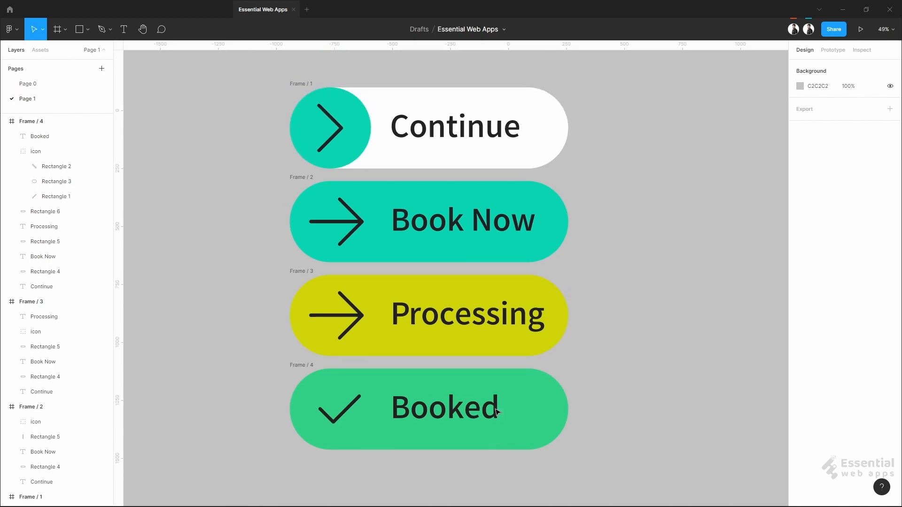
{"action": "mouse_move", "coordinate": [350, 251]}
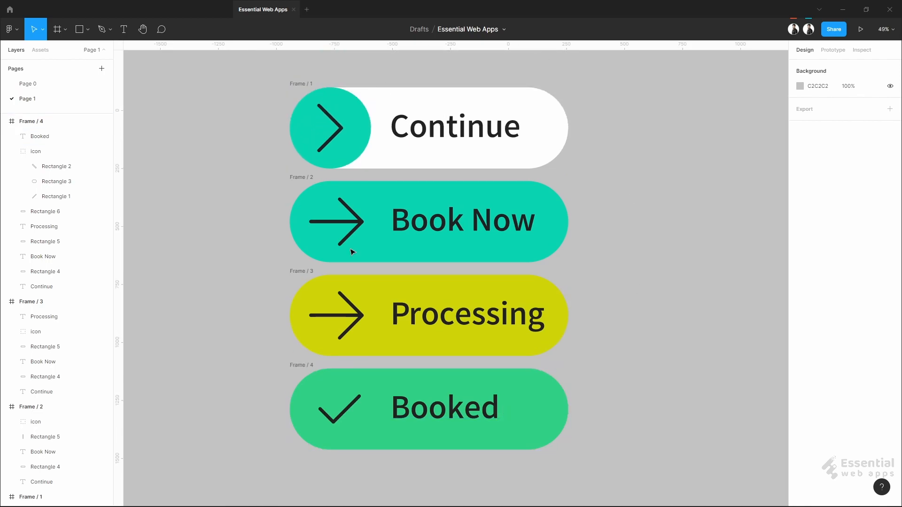
- Copy Frame 4's green background into Frame 3 behind the icon layer
{"action": "left_click", "coordinate": [428, 409]}
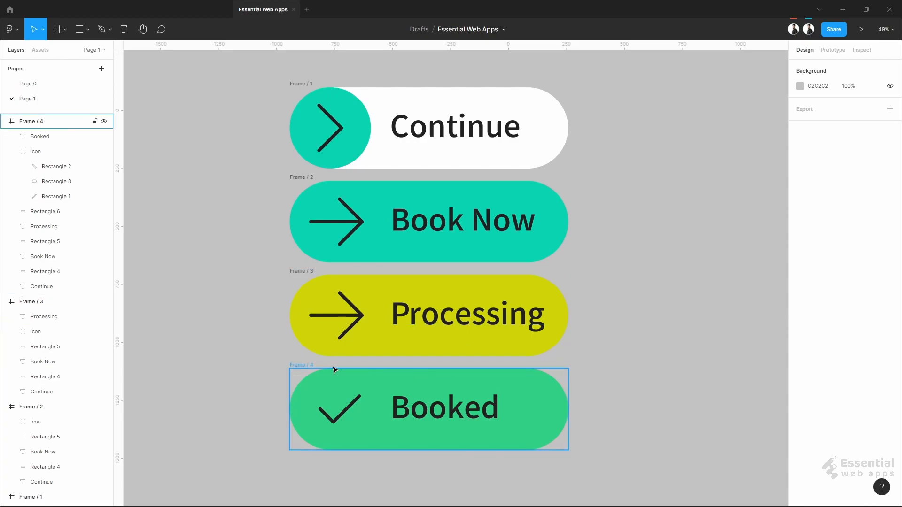
{"action": "left_click", "coordinate": [46, 166]}
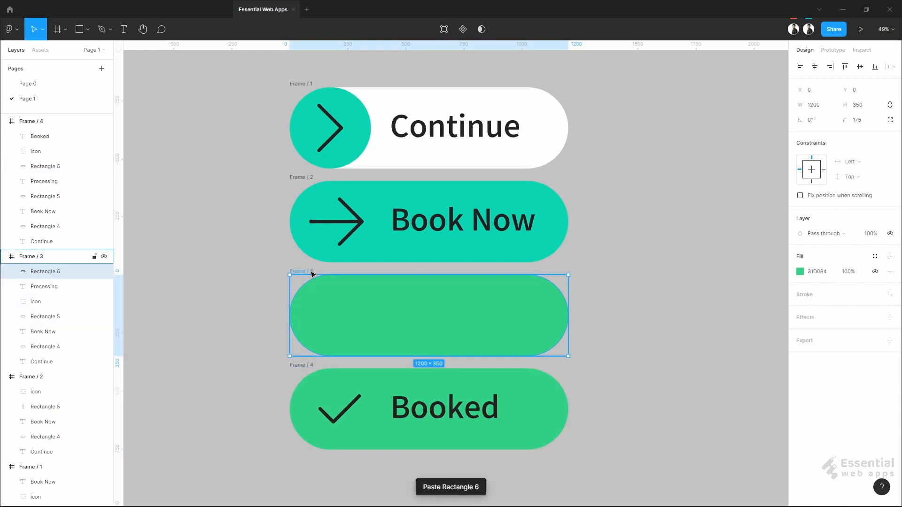
{"action": "left_click", "coordinate": [45, 270]}
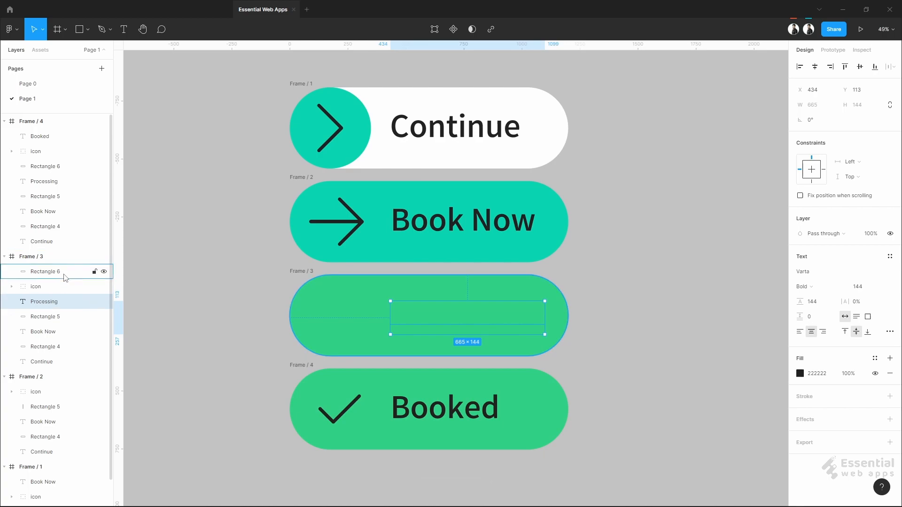
{"action": "left_click", "coordinate": [44, 287]}
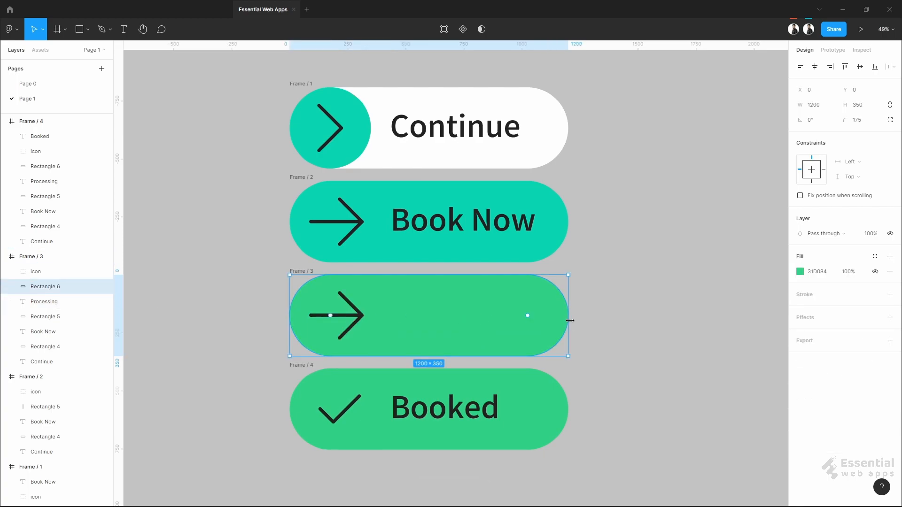
- Collapse the pasted green shape to a thin sliver so the button stays yellow
{"action": "left_click_drag", "start_coordinate": [570, 321], "coordinate": [327, 315]}
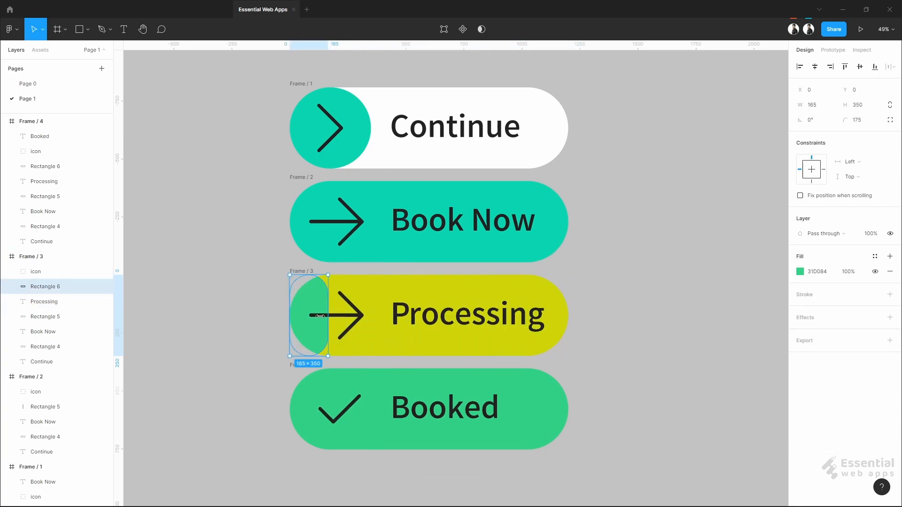
{"action": "left_click_drag", "start_coordinate": [329, 314], "coordinate": [293, 315]}
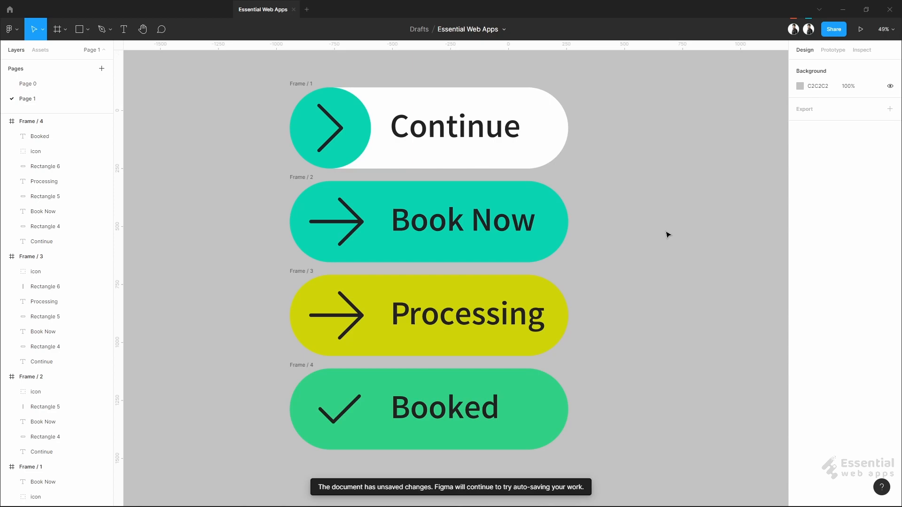
{"action": "left_click", "coordinate": [833, 50]}
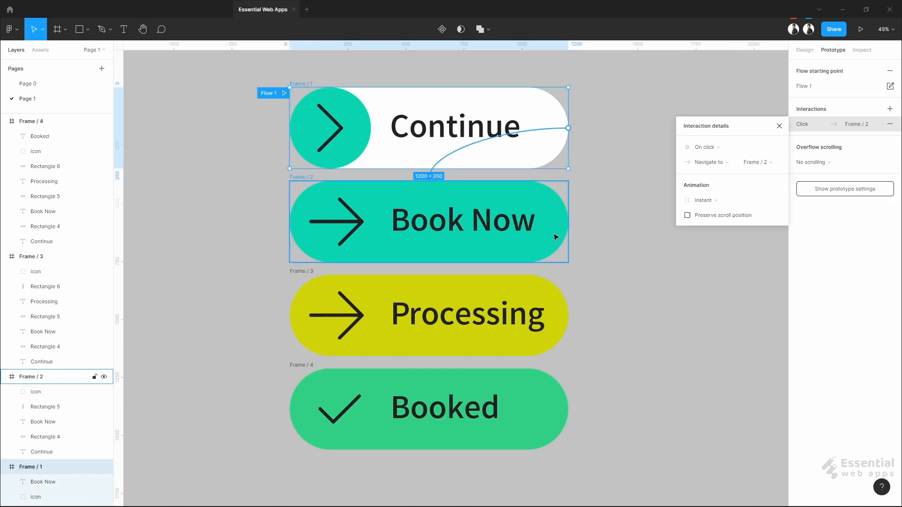
- Set Frame 1's interaction to While hovering with Smart animate and a 500ms duration
{"action": "left_click", "coordinate": [705, 147]}
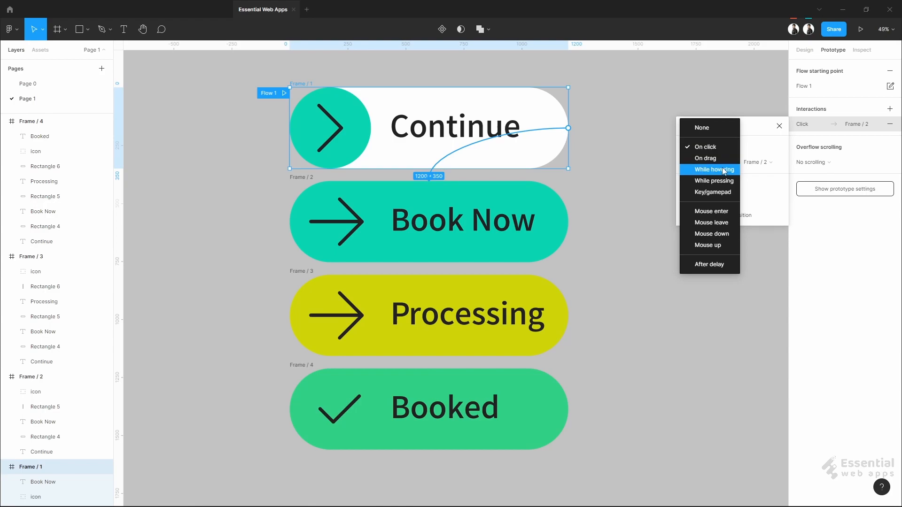
{"action": "left_click", "coordinate": [713, 170]}
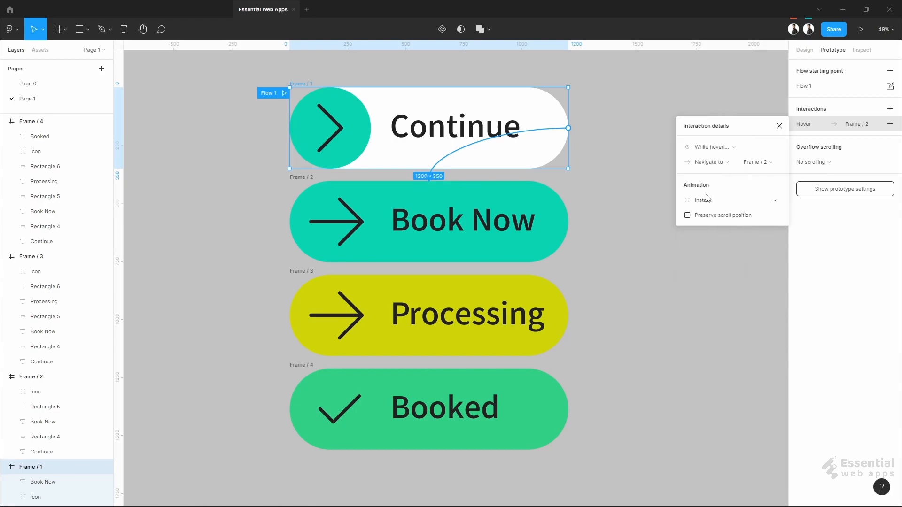
{"action": "left_click", "coordinate": [731, 199]}
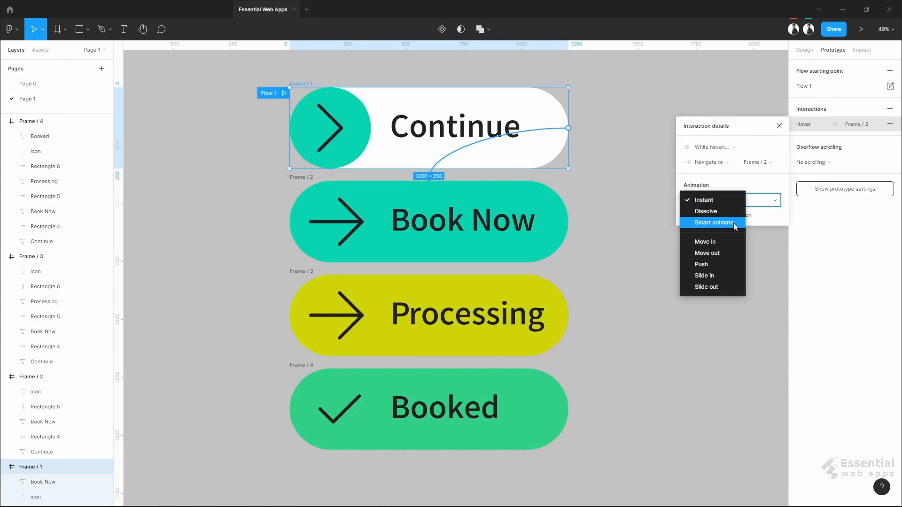
{"action": "left_click", "coordinate": [713, 222]}
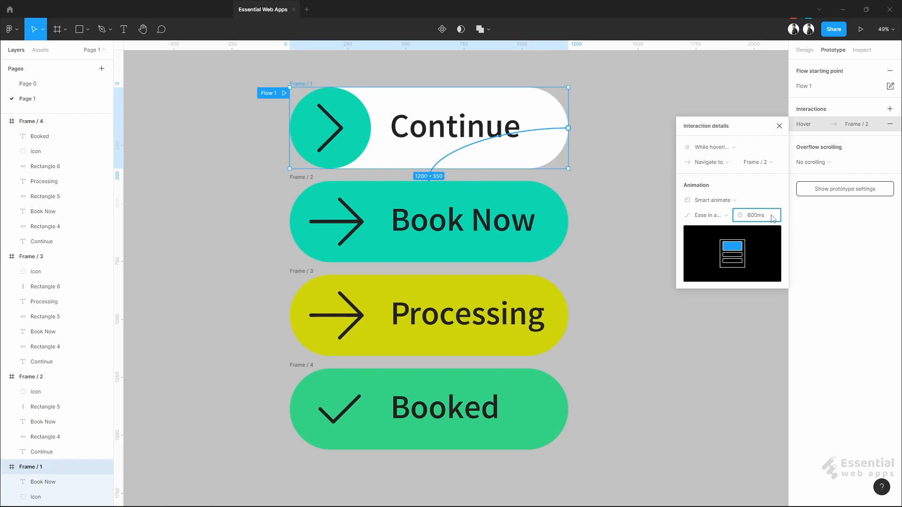
{"action": "type", "text": "500ms"}
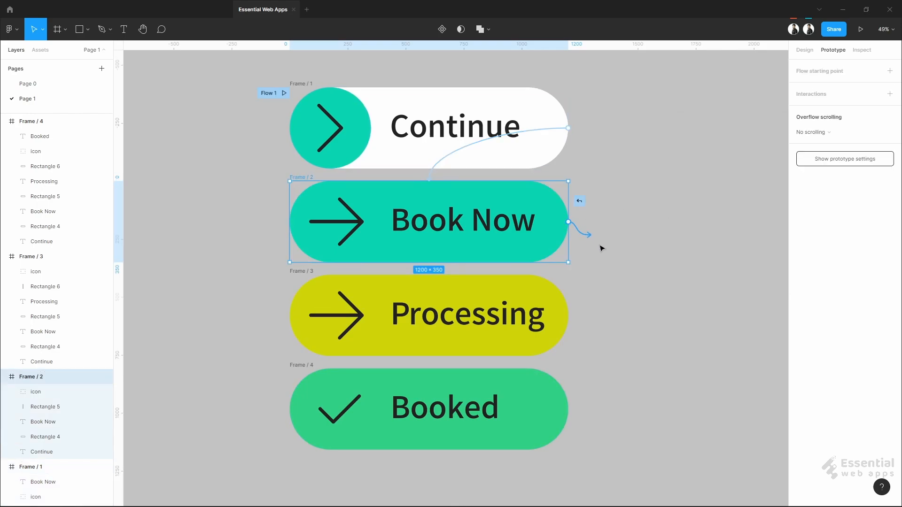
- Link Frame 2 to Frame 3 with Navigate to, Smart animate and a 300ms duration
{"action": "left_click", "coordinate": [579, 201]}
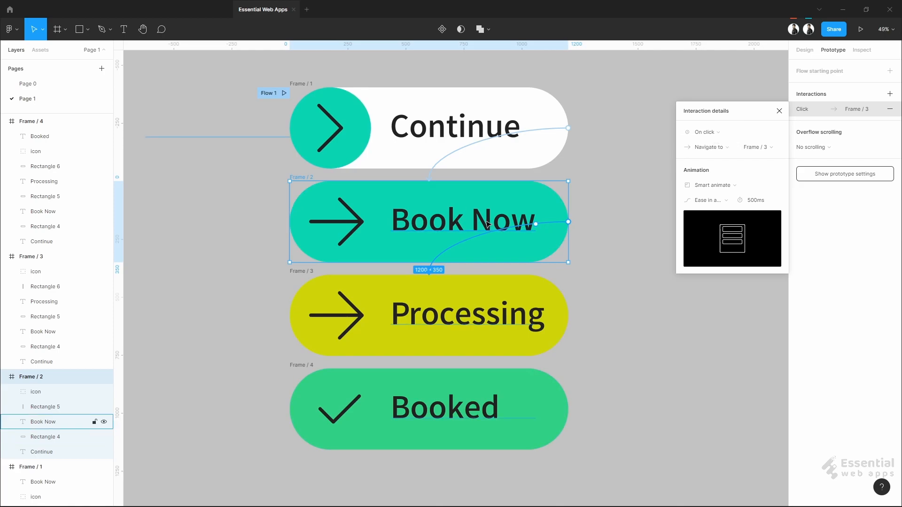
{"action": "left_click", "coordinate": [707, 148]}
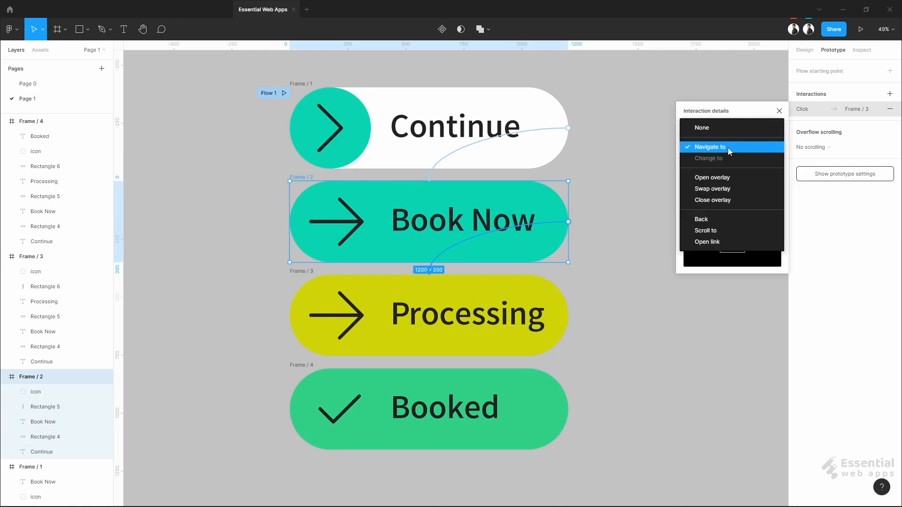
{"action": "left_click", "coordinate": [712, 146]}
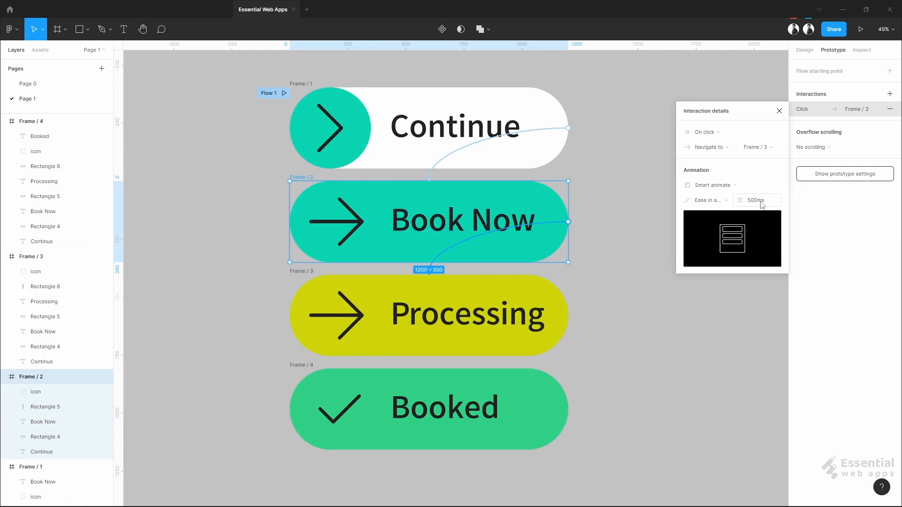
{"action": "left_click", "coordinate": [757, 200]}
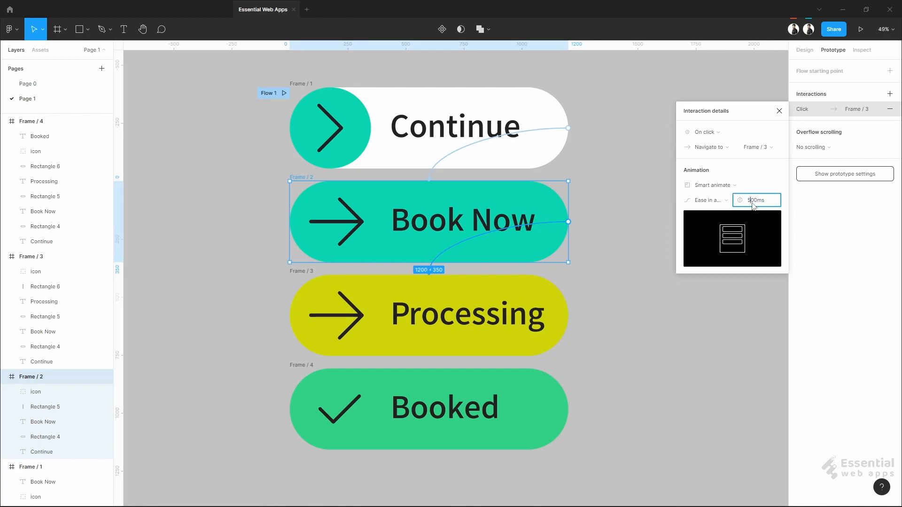
{"action": "type", "text": "300ms"}
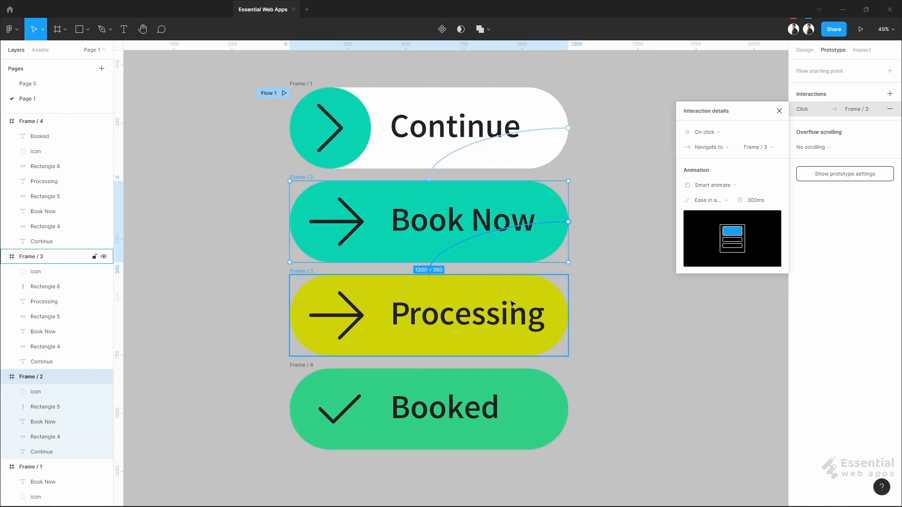
{"action": "mouse_move", "coordinate": [550, 297]}
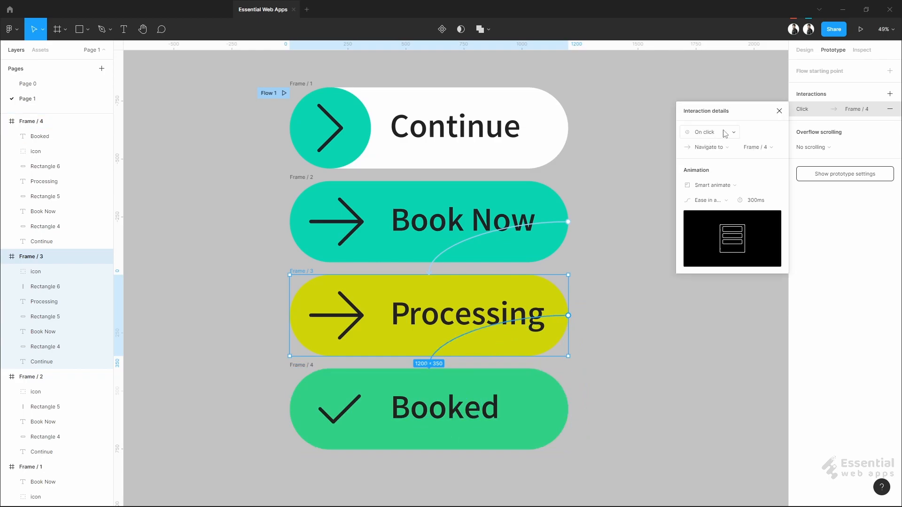
- Set Frame 3's trigger to After delay 1000 ms with a 500 ms transition duration
{"action": "left_click", "coordinate": [706, 132]}
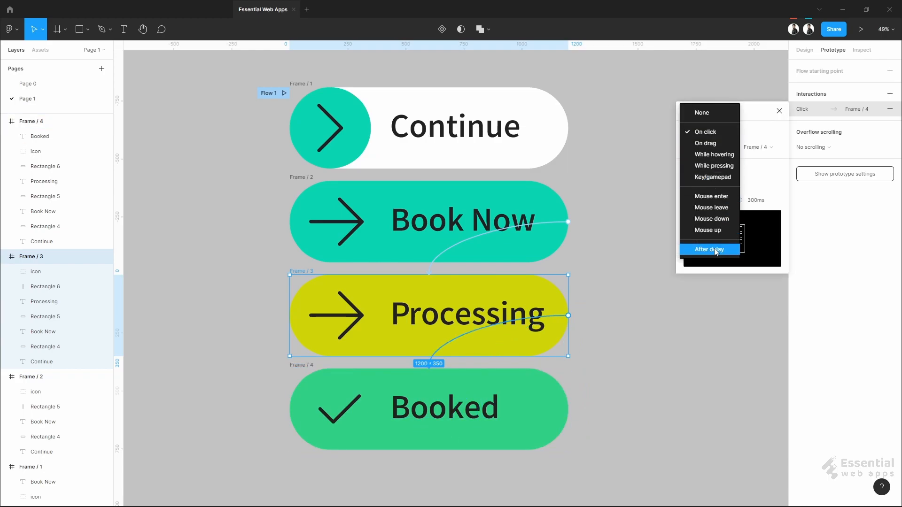
{"action": "left_click", "coordinate": [711, 248]}
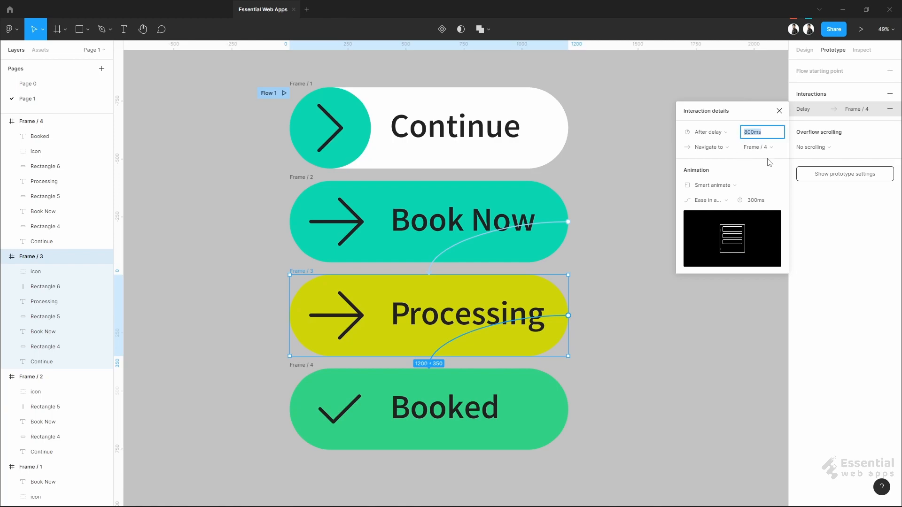
{"action": "type", "text": "100ms"}
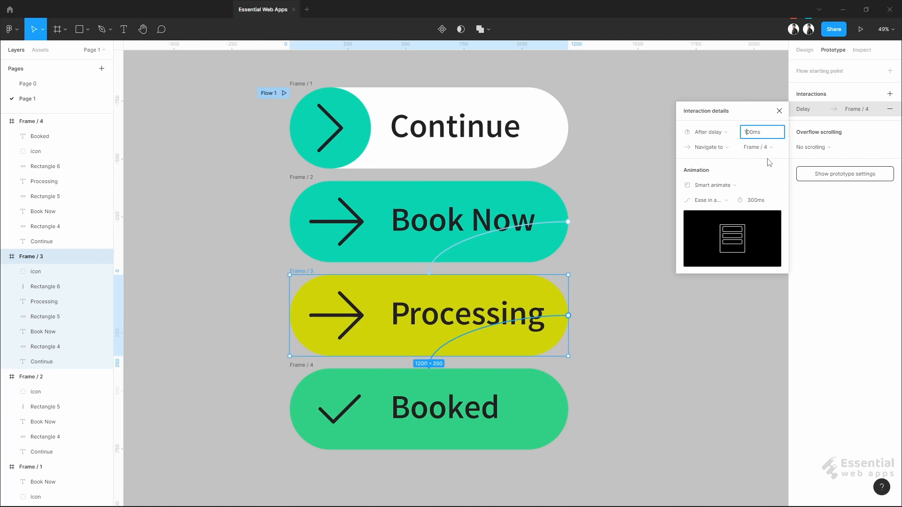
{"action": "type", "text": "1000ms"}
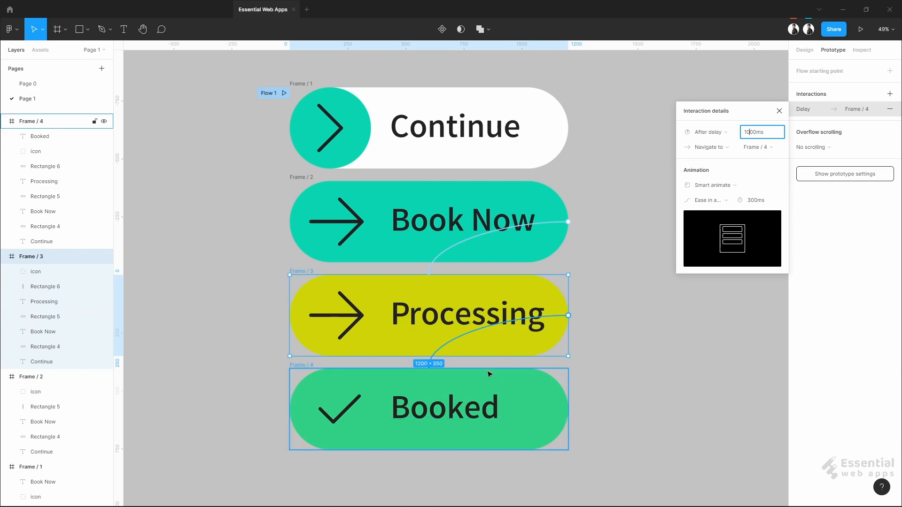
{"action": "left_click", "coordinate": [755, 199]}
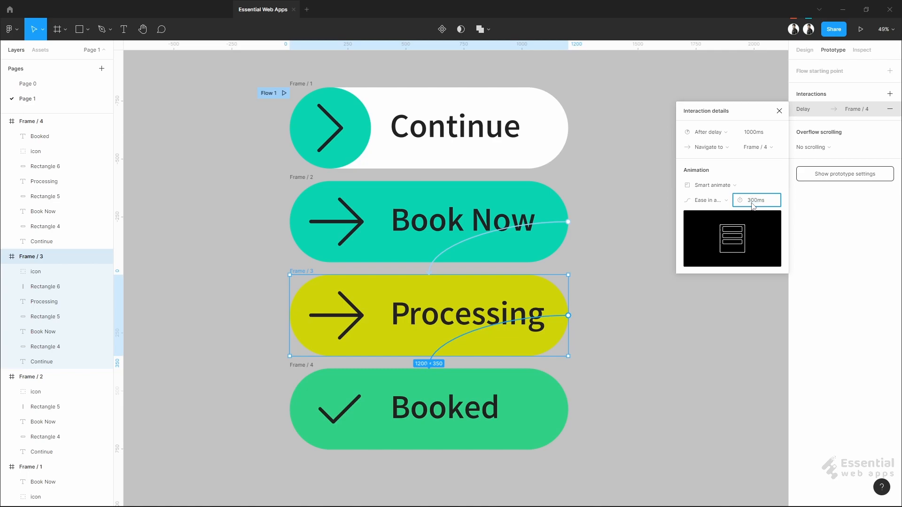
{"action": "type", "text": "500ms"}
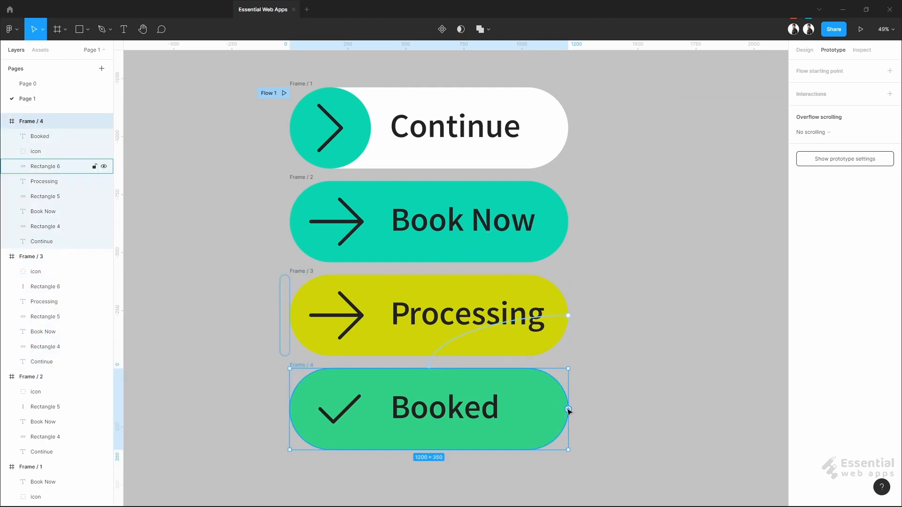
- Connect the Booked frame back to Continue with a 2000 ms delay before returning
{"action": "left_click", "coordinate": [567, 409]}
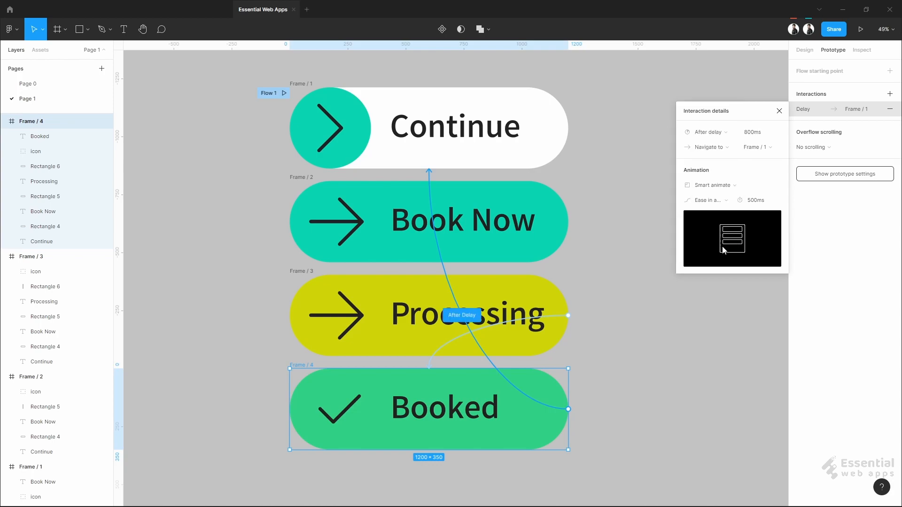
{"action": "left_click", "coordinate": [762, 132]}
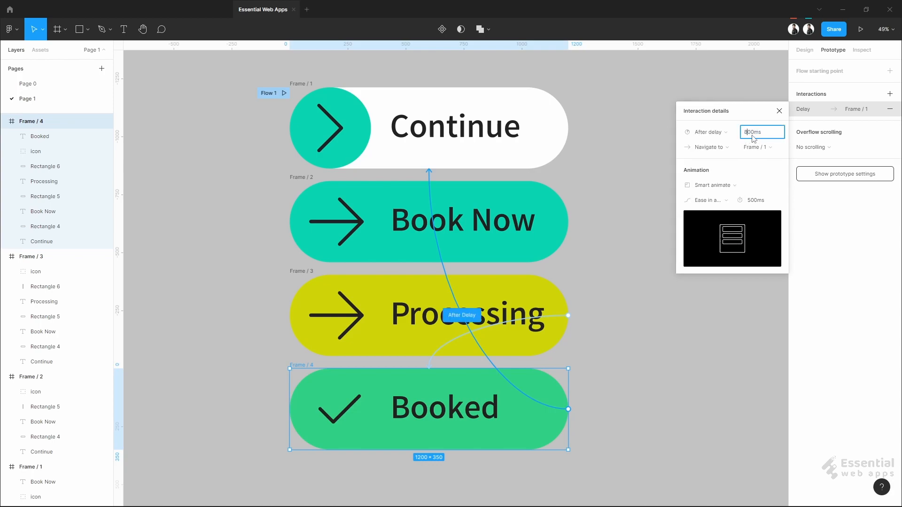
{"action": "type", "text": "2000ms"}
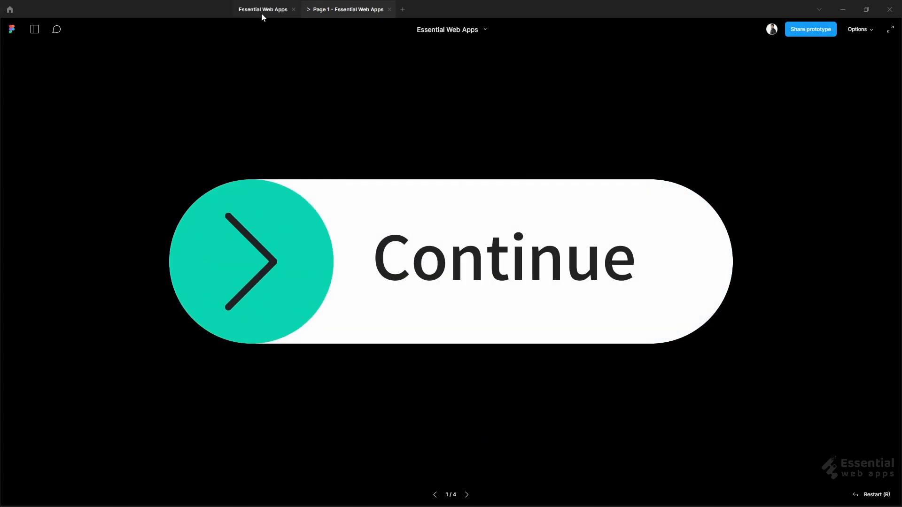
- Return from the prototype preview to the Essential Web Apps design file
{"action": "left_click", "coordinate": [263, 9]}
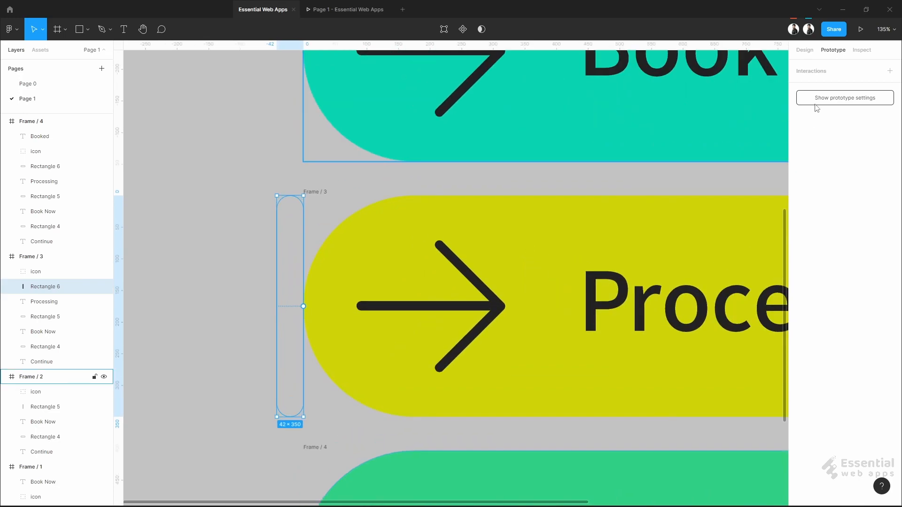
- Drag Rectangle 6 and Rectangle 5 left so the strips sit outside their buttons' edges
{"action": "left_click", "coordinate": [804, 50]}
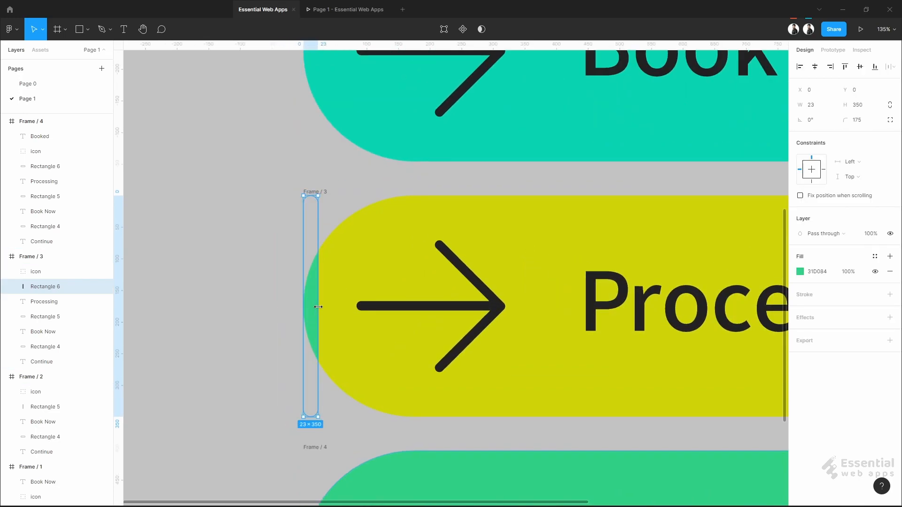
{"action": "left_click_drag", "start_coordinate": [319, 306], "coordinate": [270, 300]}
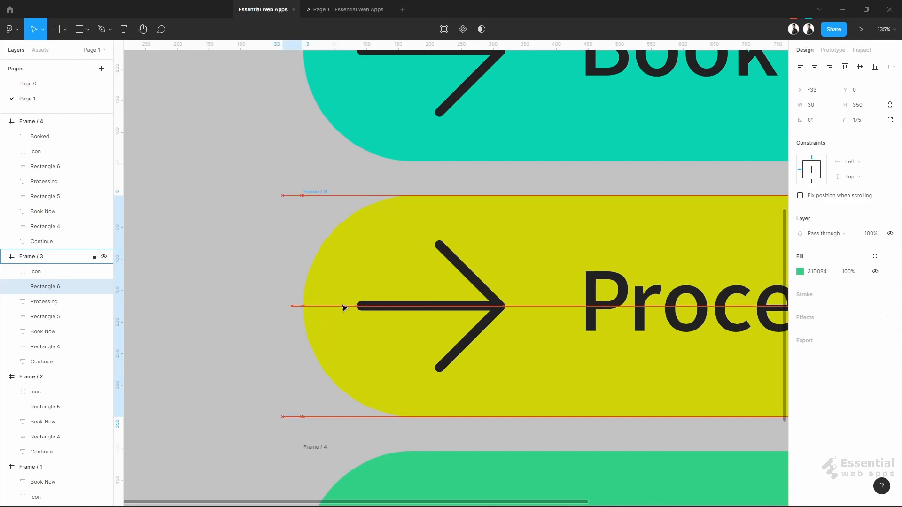
{"action": "scroll", "scroll_direction": "down", "scroll_amount": 3}
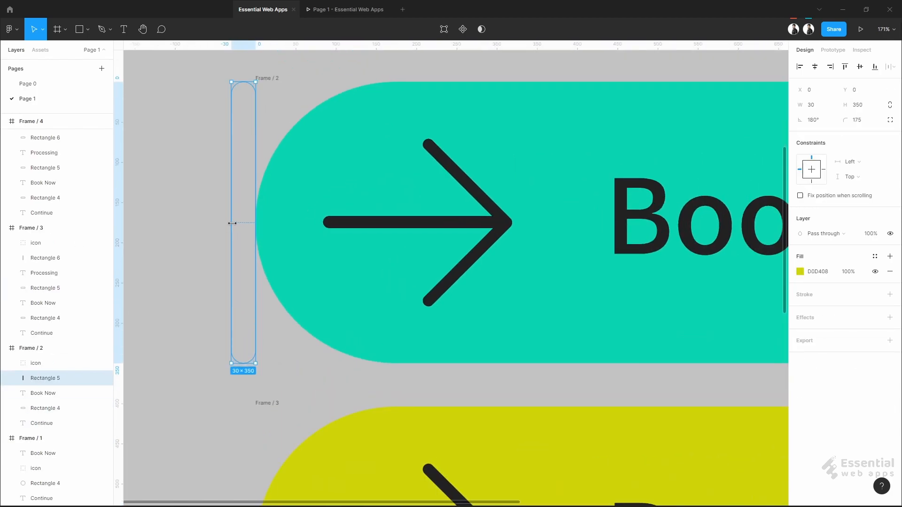
{"action": "left_click_drag", "start_coordinate": [258, 224], "coordinate": [273, 224]}
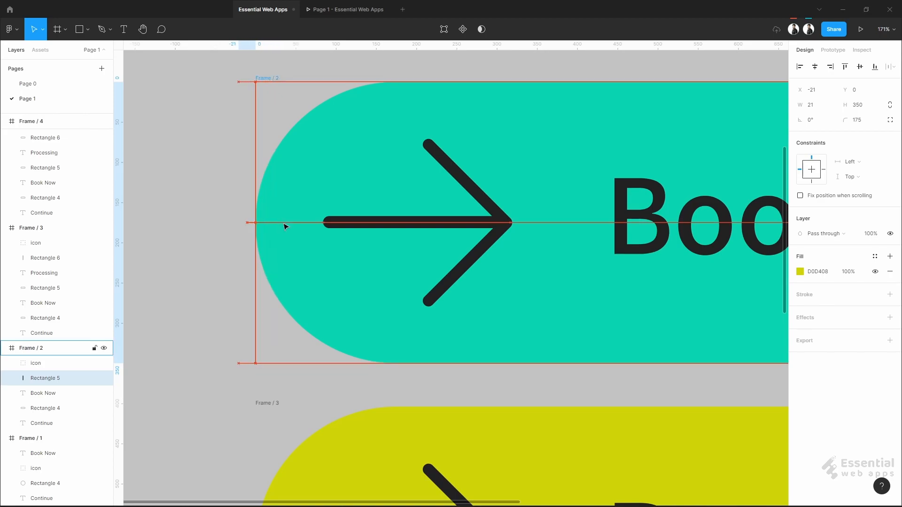
{"action": "left_click_drag", "start_coordinate": [247, 223], "coordinate": [244, 222]}
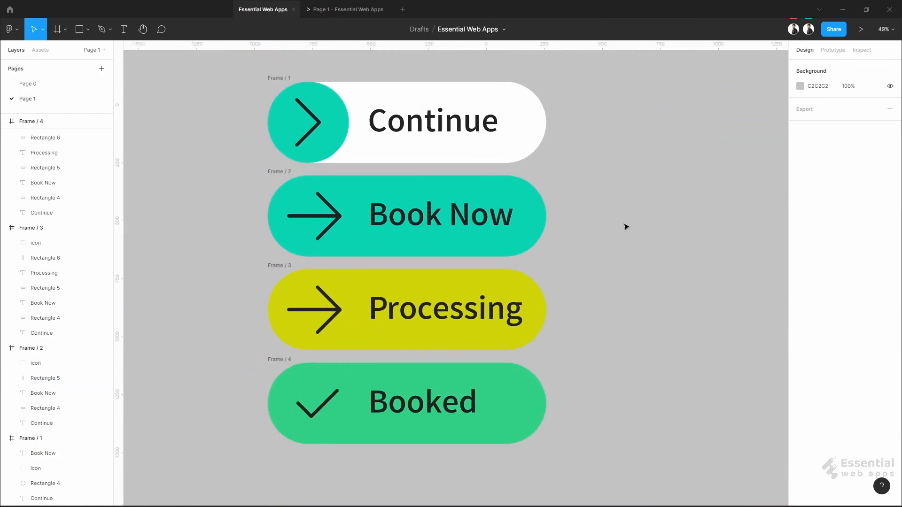
- Switch to the Page 1 prototype tab showing the Book Now button state
{"action": "left_click", "coordinate": [862, 29]}
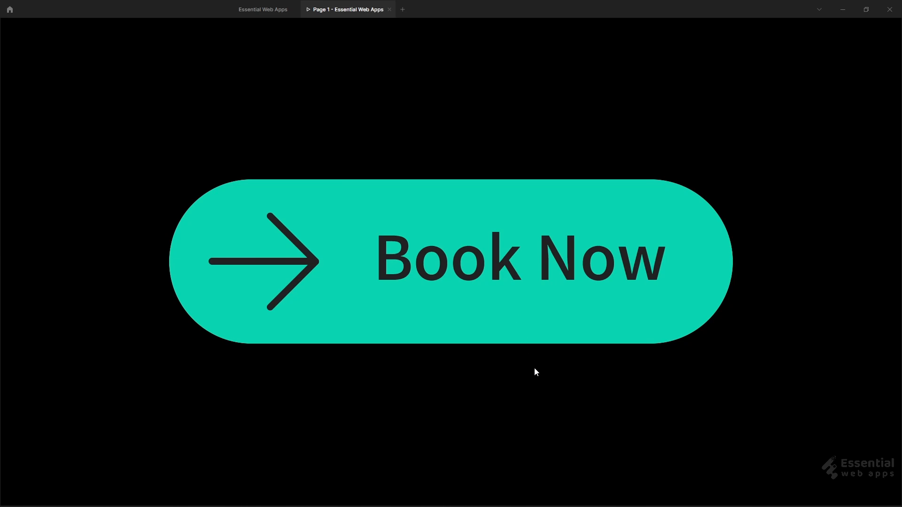
{"action": "mouse_move", "coordinate": [460, 272]}
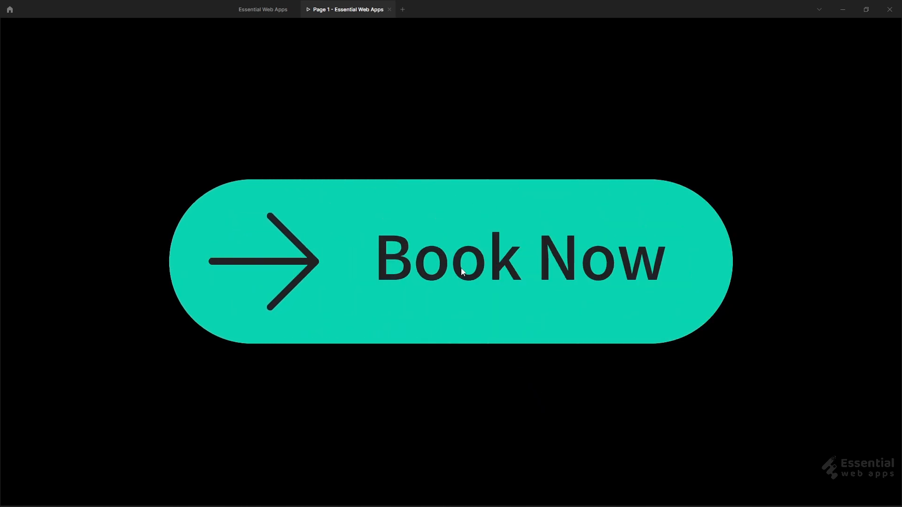